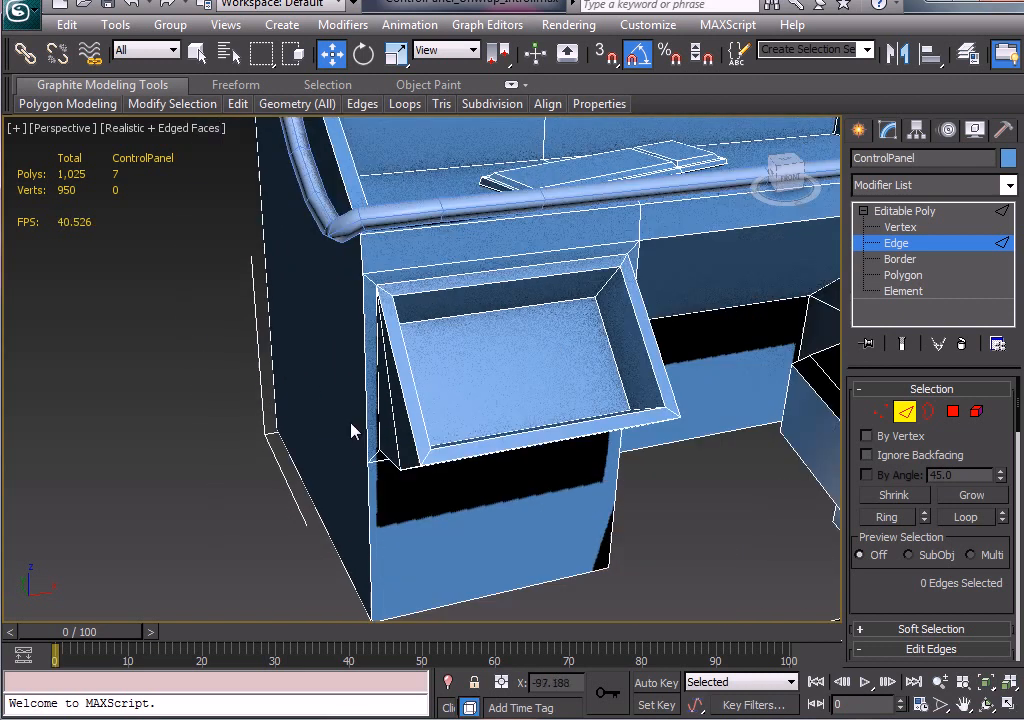
# - Remove unneeded edges and vertices around the drawer recess, angled drawer and side bracket
pyautogui.click(898, 228)
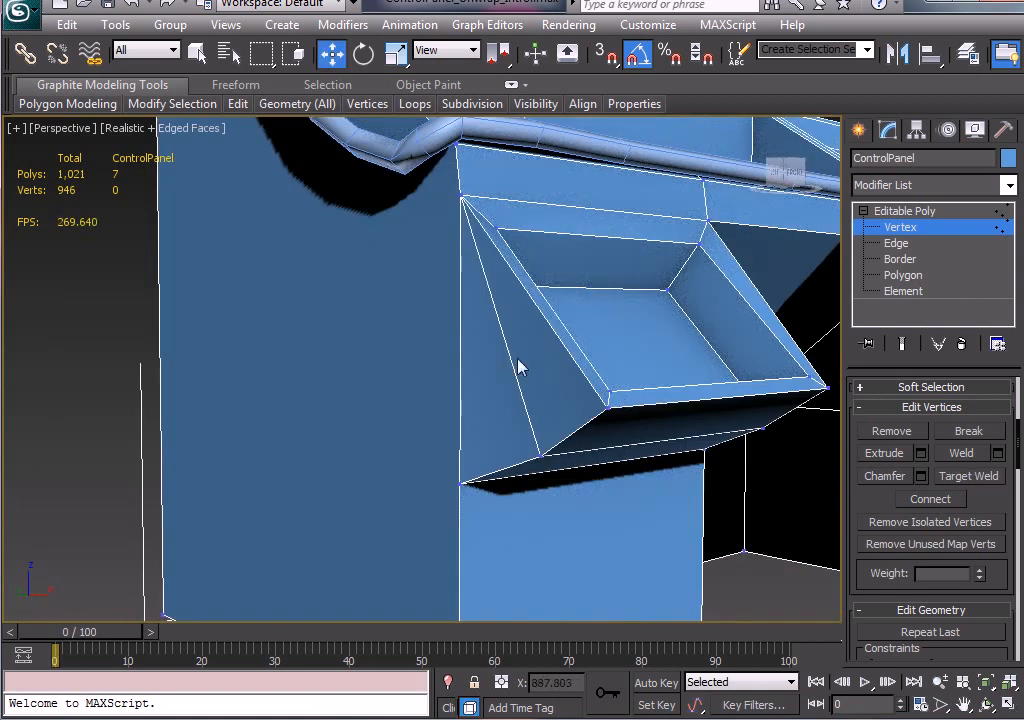
pyautogui.click(896, 244)
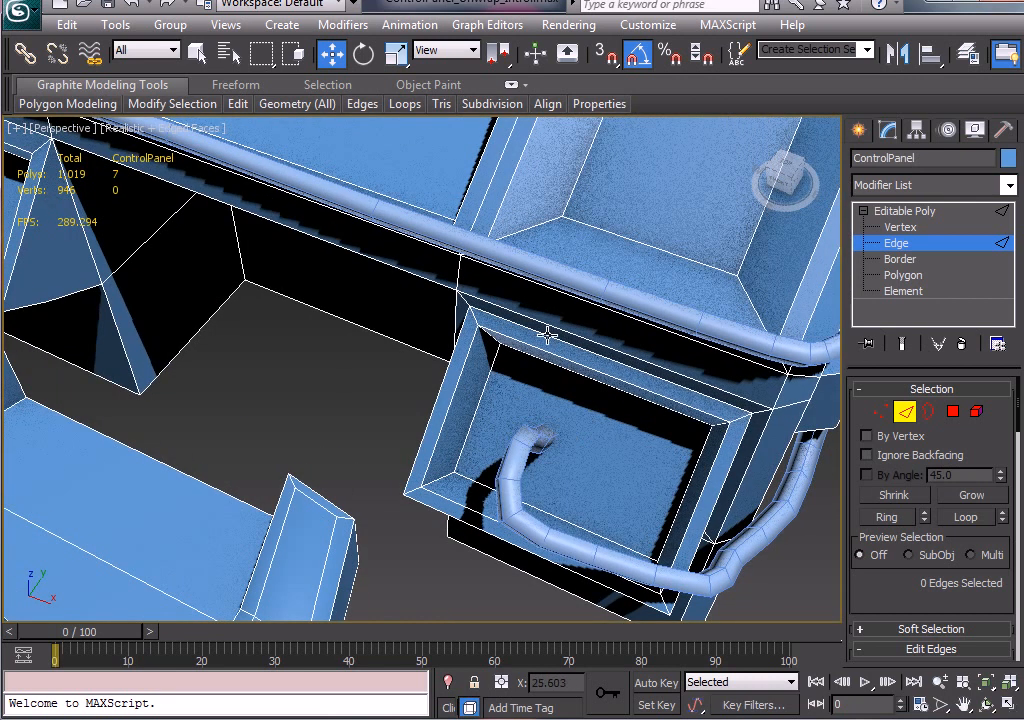
pyautogui.click(900, 226)
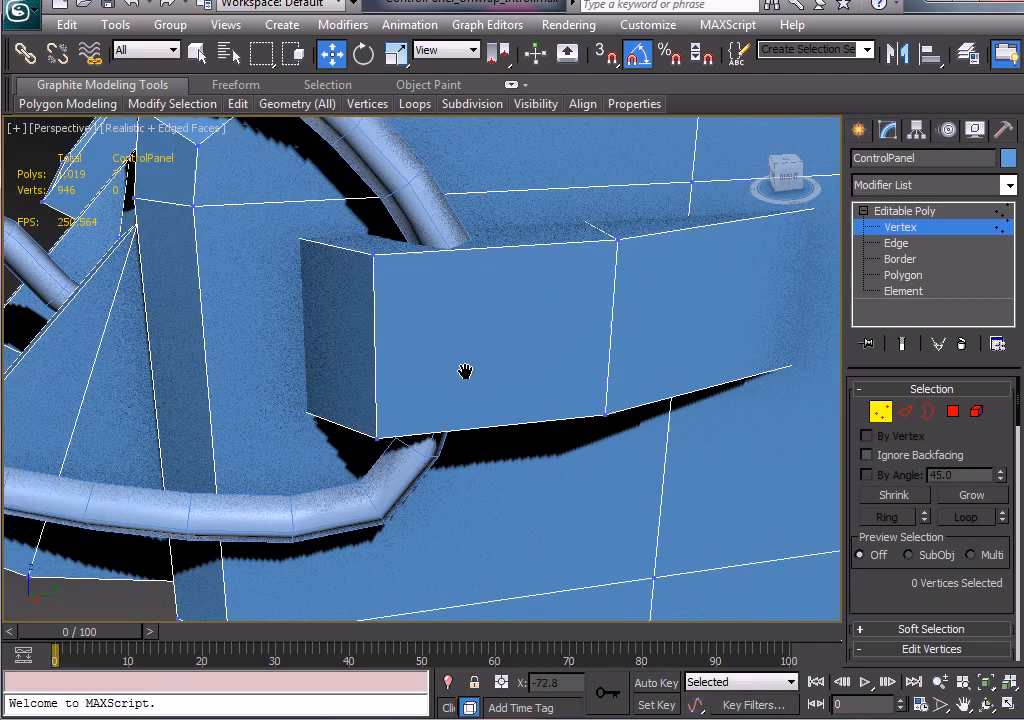
pyautogui.click(896, 244)
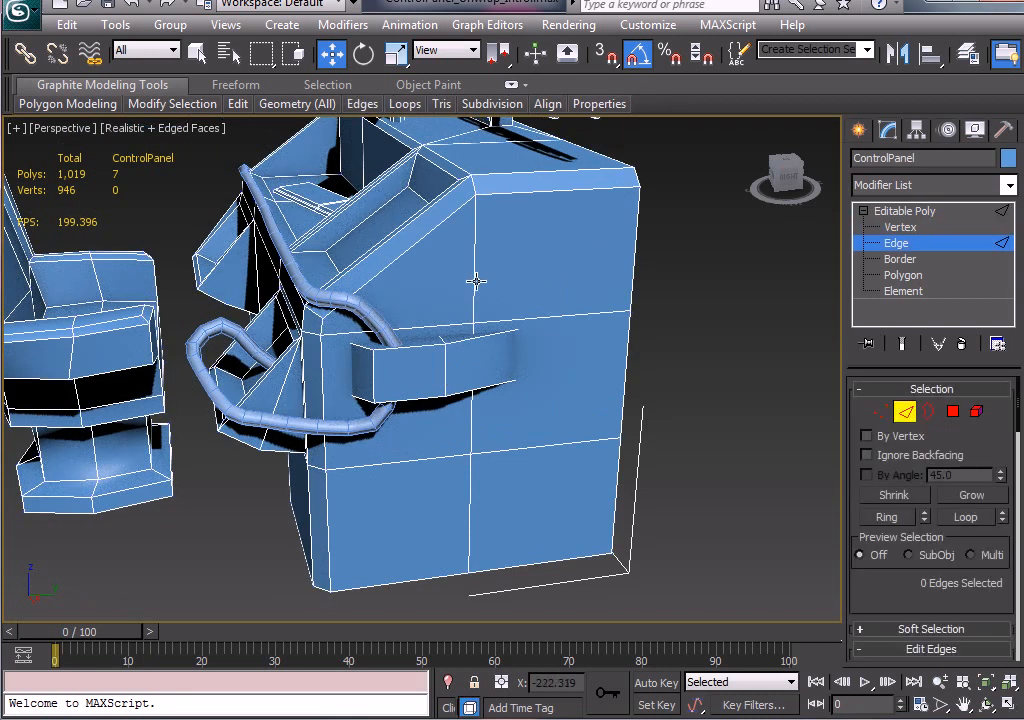
pyautogui.click(478, 300)
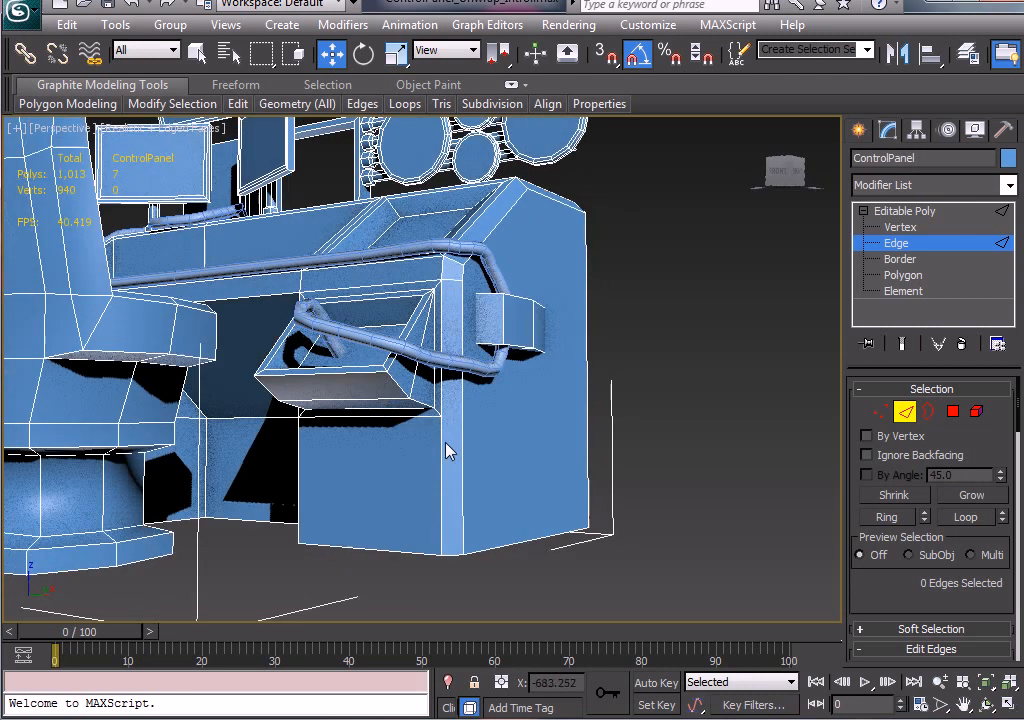
# - Orbit around the desk and chair and remove a remaining stray edge at the desk front
pyautogui.moveTo(450, 450); pyautogui.dragTo(620, 458)
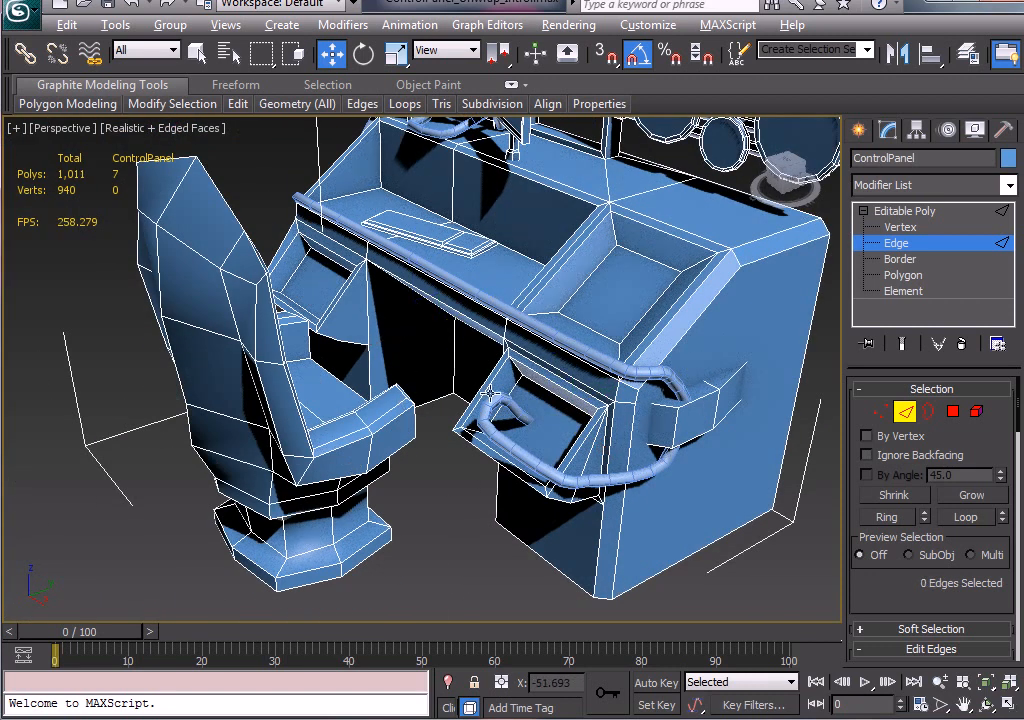
pyautogui.moveTo(490, 390); pyautogui.dragTo(400, 370)
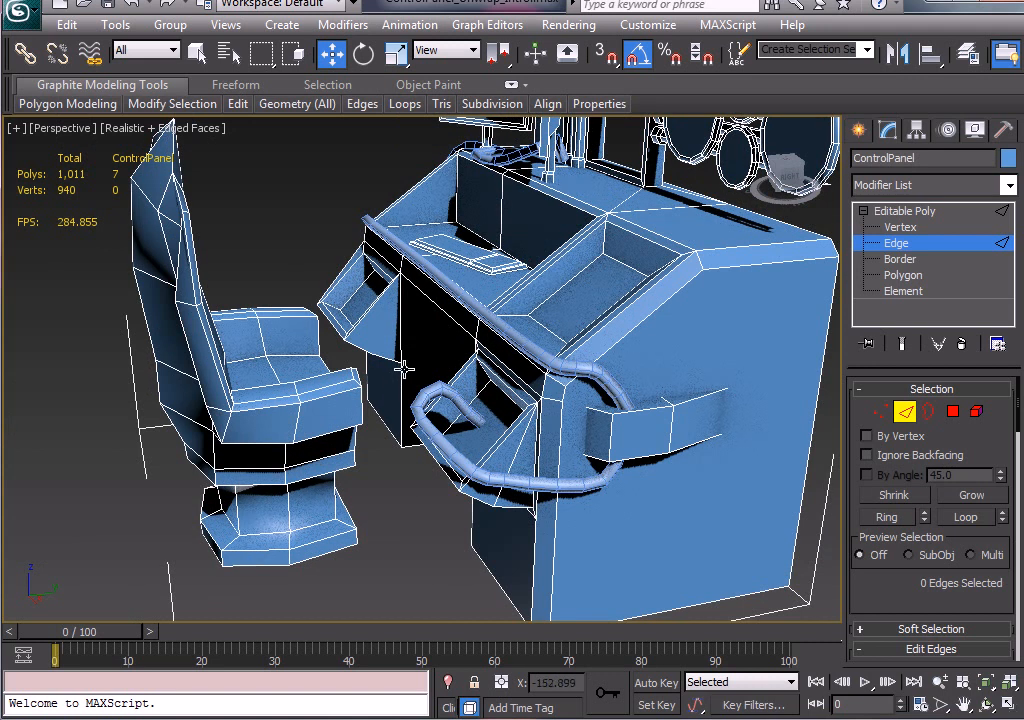
pyautogui.click(896, 228)
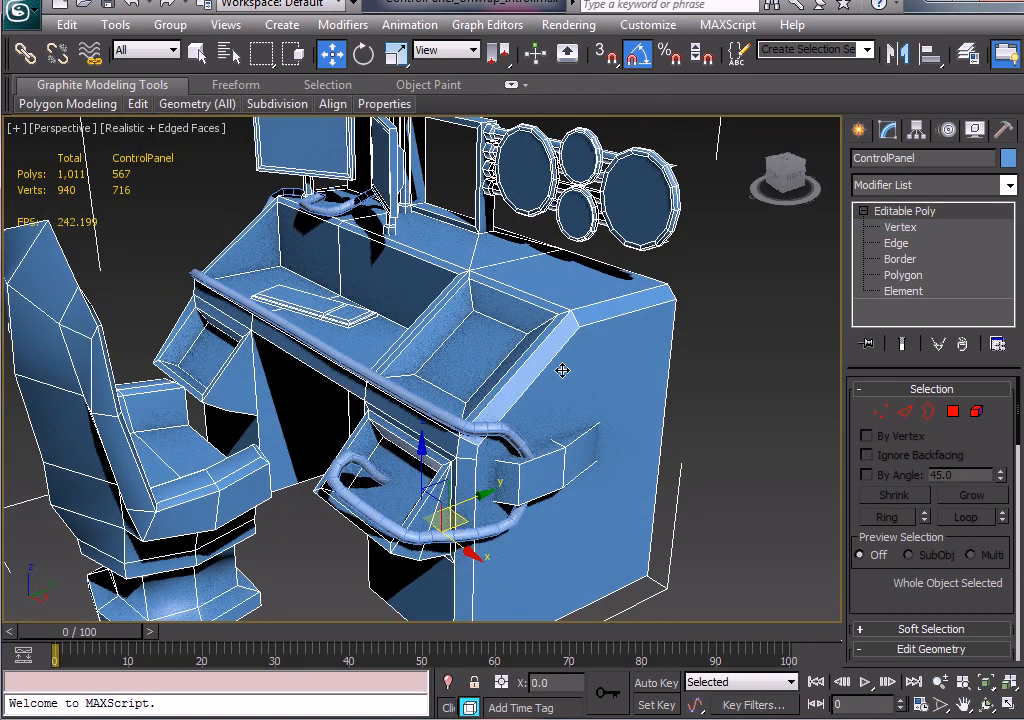
pyautogui.moveTo(562, 370); pyautogui.dragTo(420, 336)
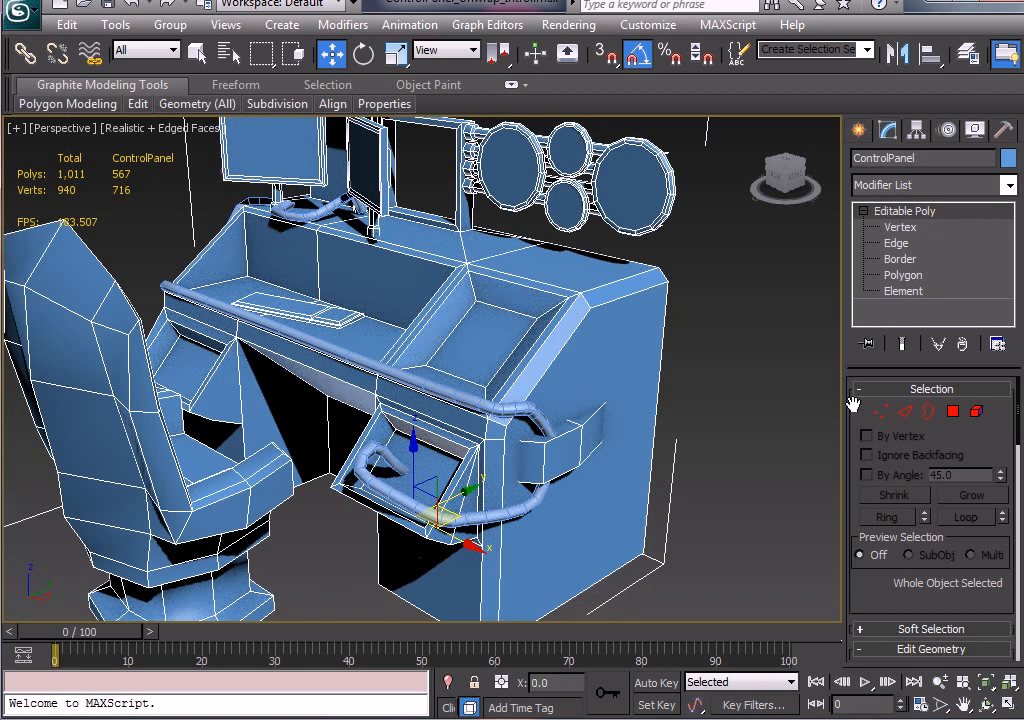
pyautogui.moveTo(616, 344)
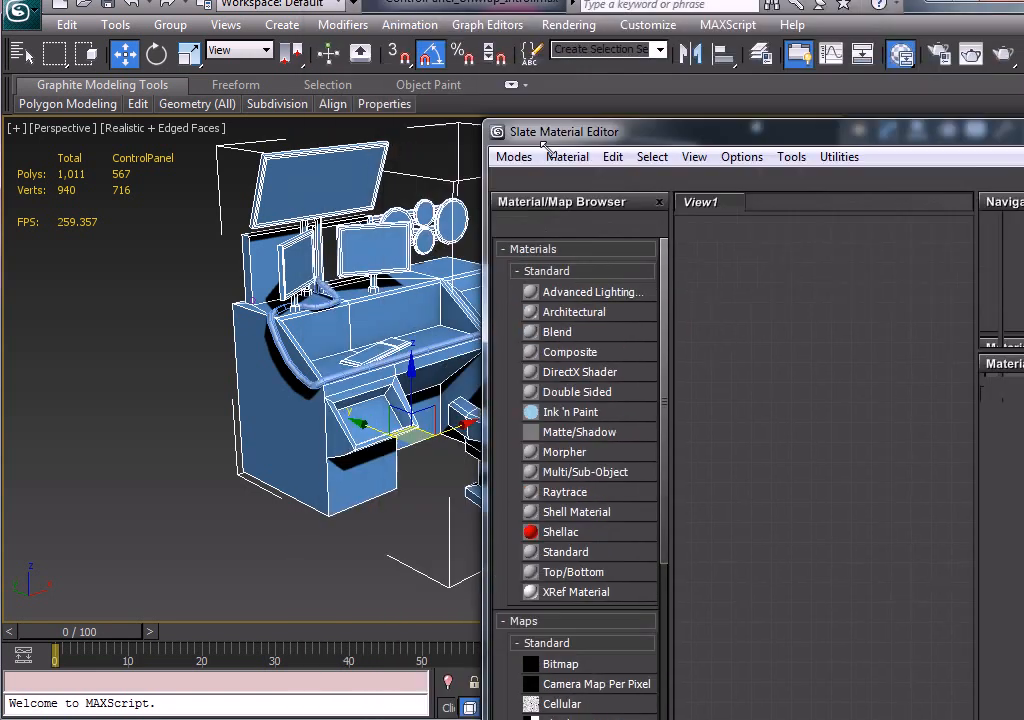
# - Add a Standard material named CheckerMap to View1 and list maps for its Diffuse Color
pyautogui.moveTo(564, 132); pyautogui.dragTo(576, 238)
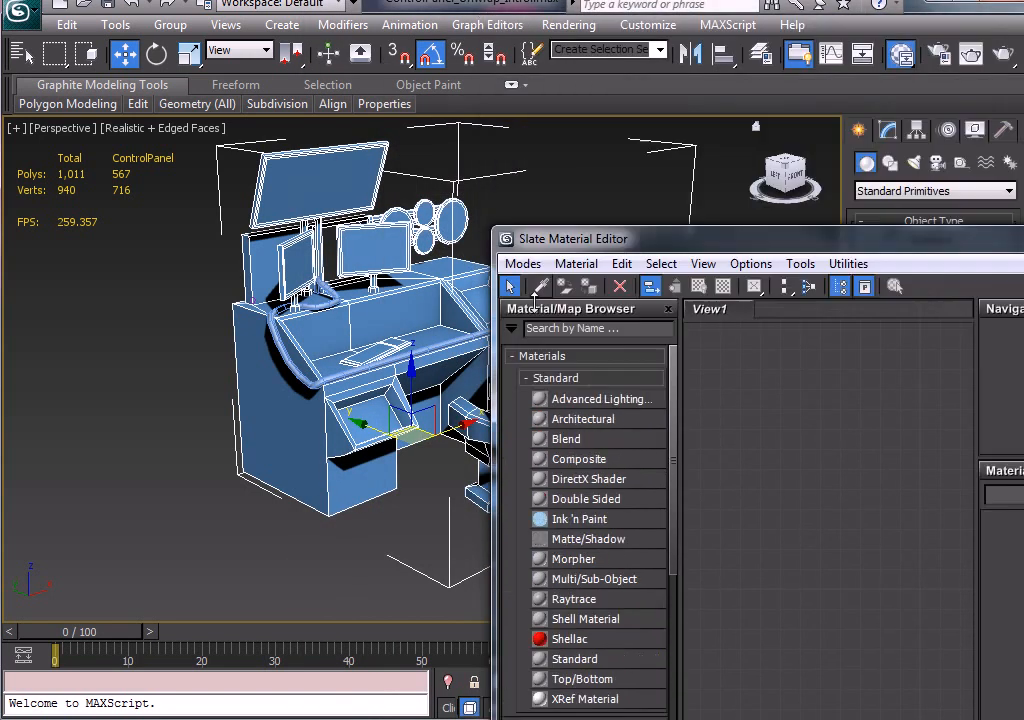
pyautogui.moveTo(568, 238); pyautogui.dragTo(188, 60)
pyautogui.write('C')
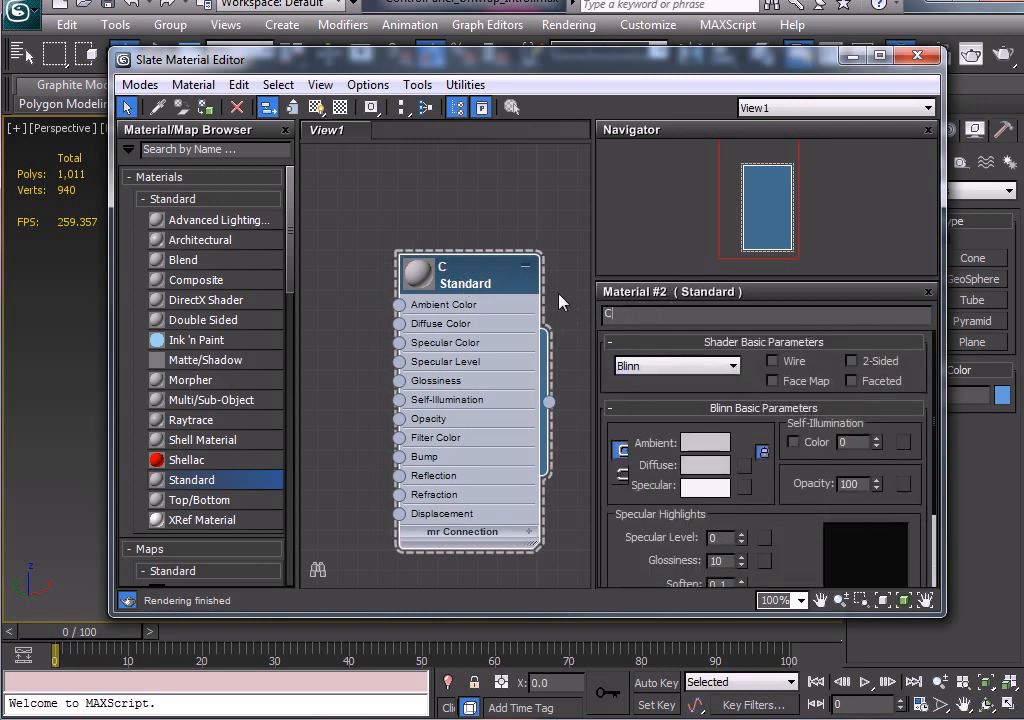
pyautogui.write('heckerMap')
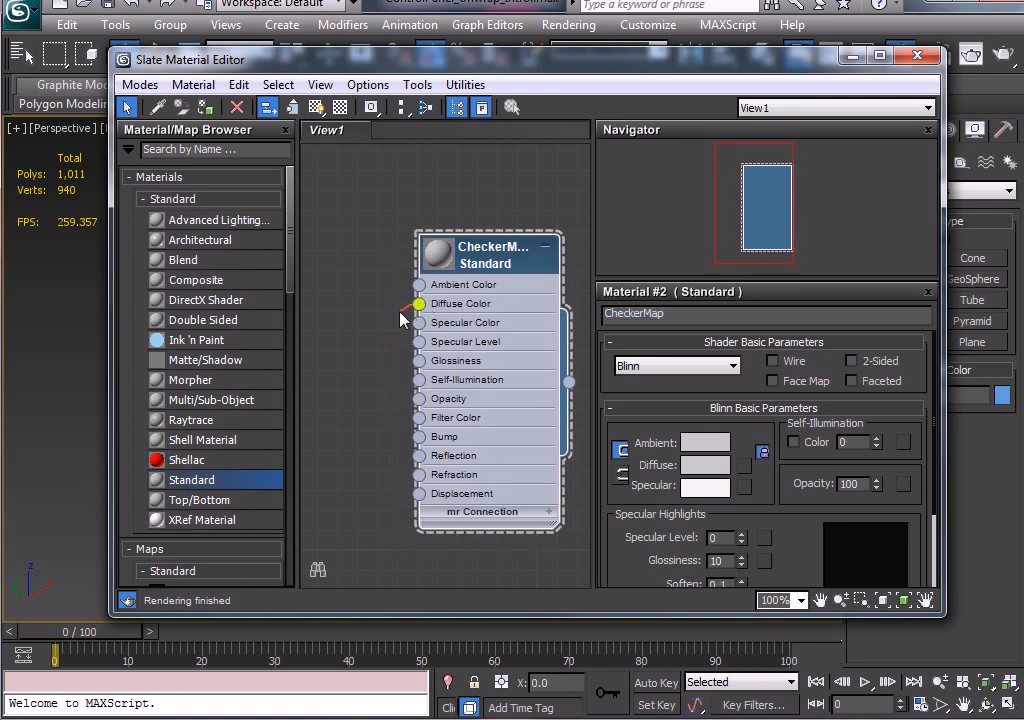
pyautogui.click(420, 304)
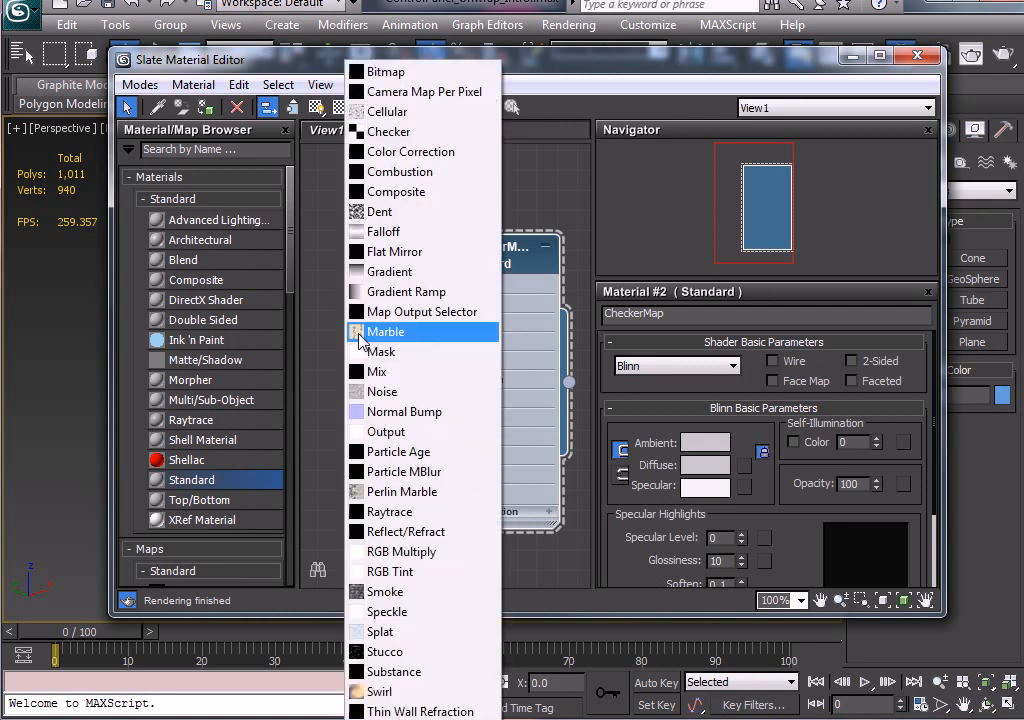
pyautogui.moveTo(390, 72)
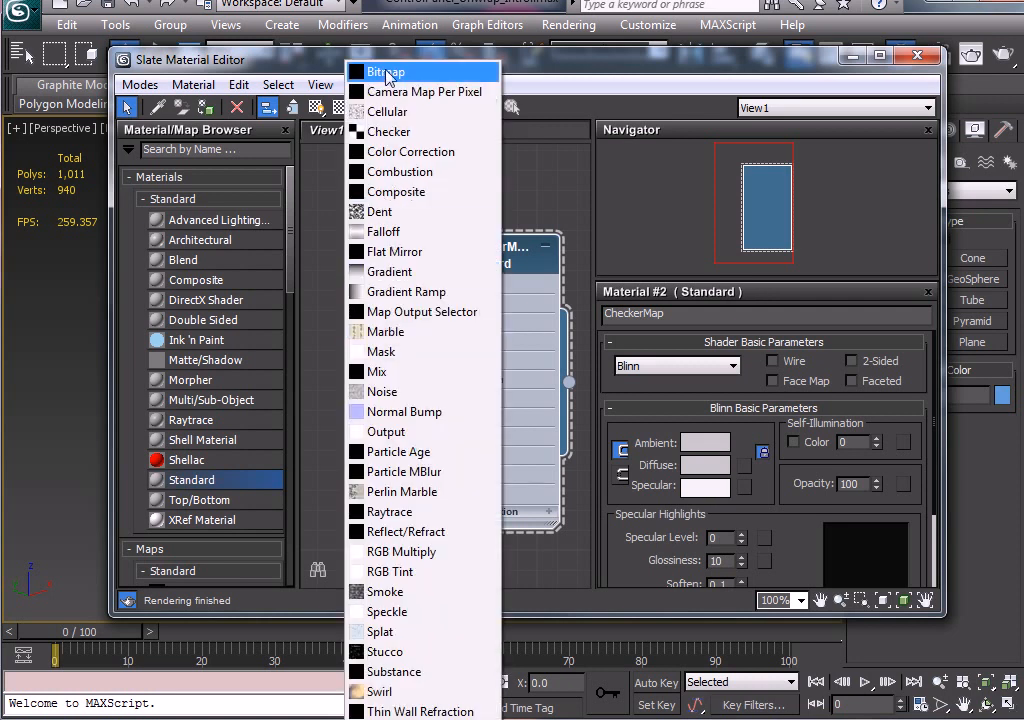
# - Load unwrap_helper.jpg from the Textures folder as the diffuse Bitmap map
pyautogui.click(384, 72)
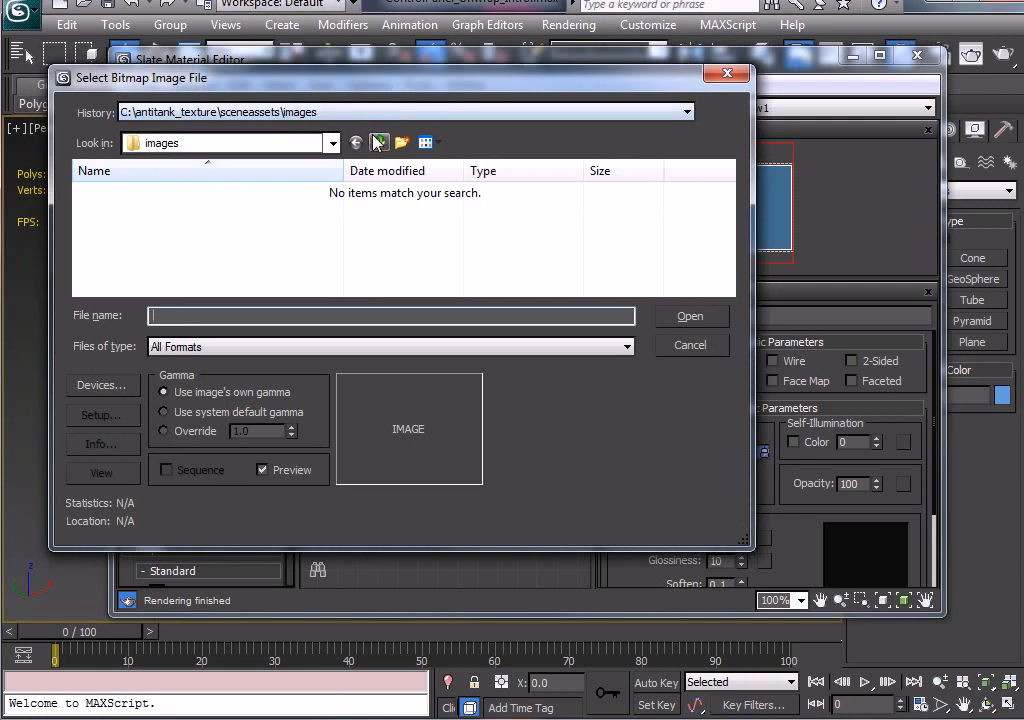
pyautogui.click(688, 112)
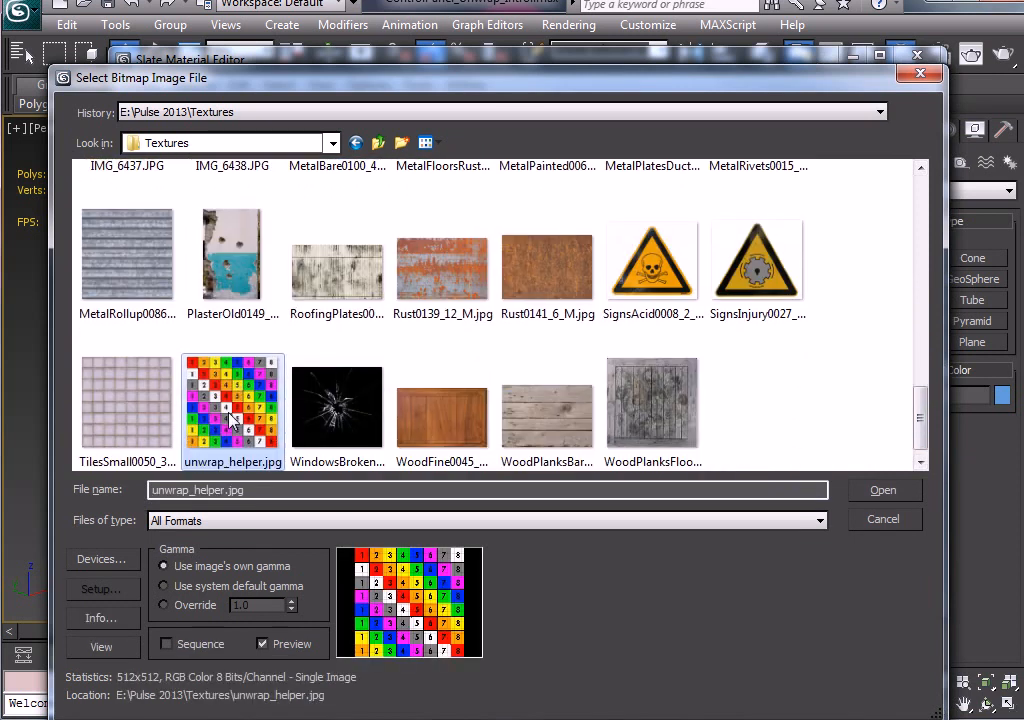
pyautogui.moveTo(804, 470)
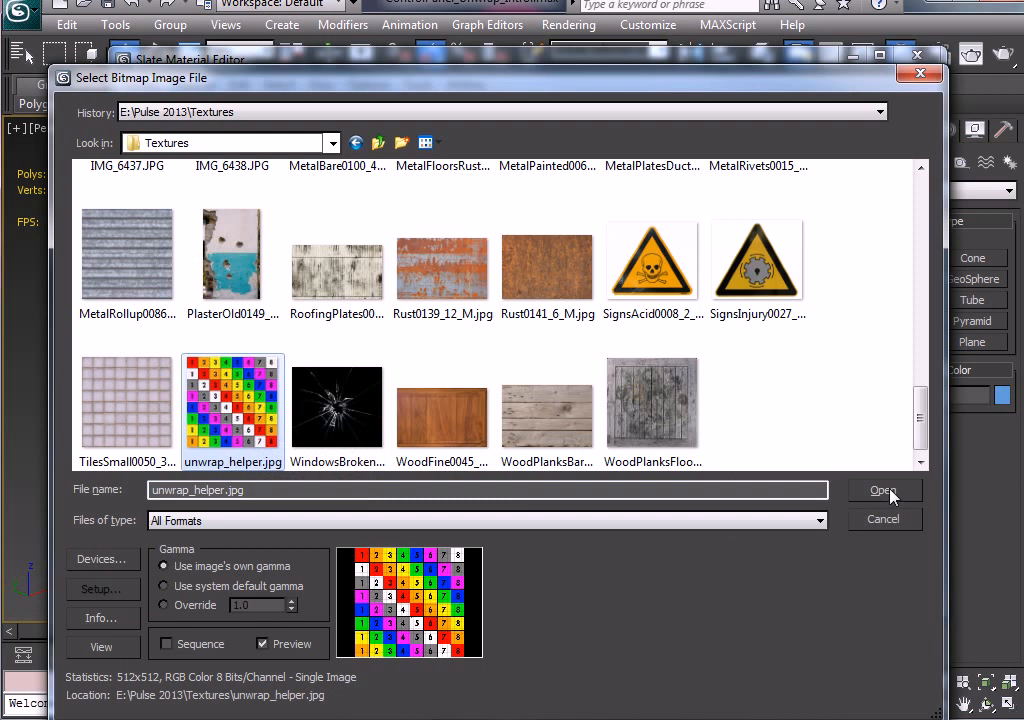
pyautogui.click(884, 488)
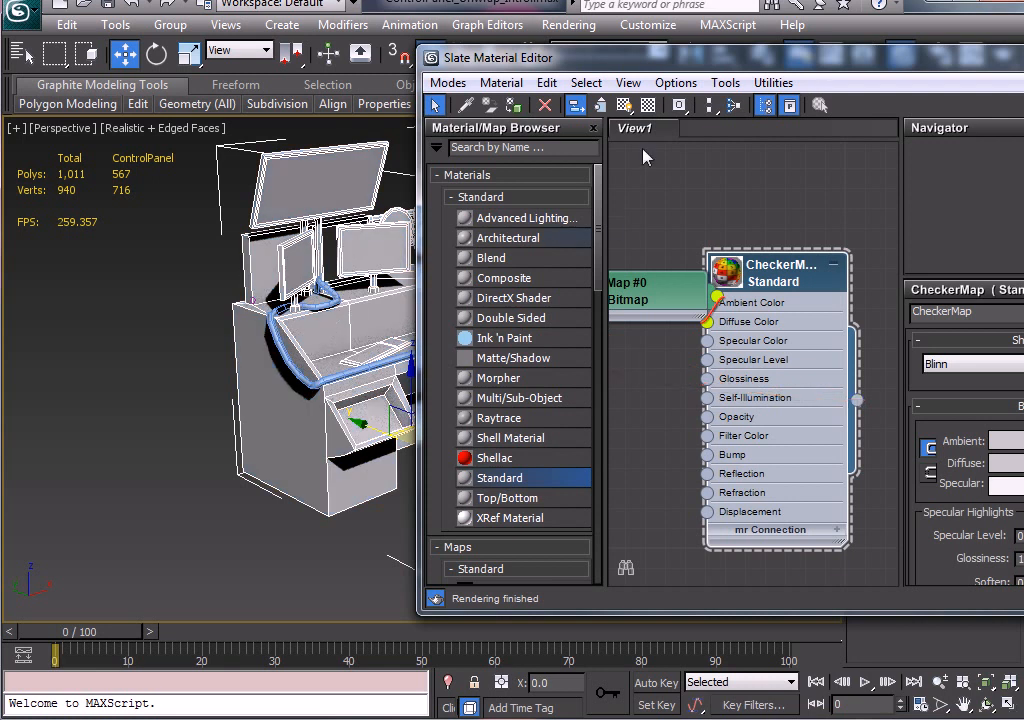
# - Wire the Bitmap into Diffuse Color, assign CheckerMap to the selection and show it shaded in the viewport
pyautogui.moveTo(776, 264); pyautogui.dragTo(796, 224)
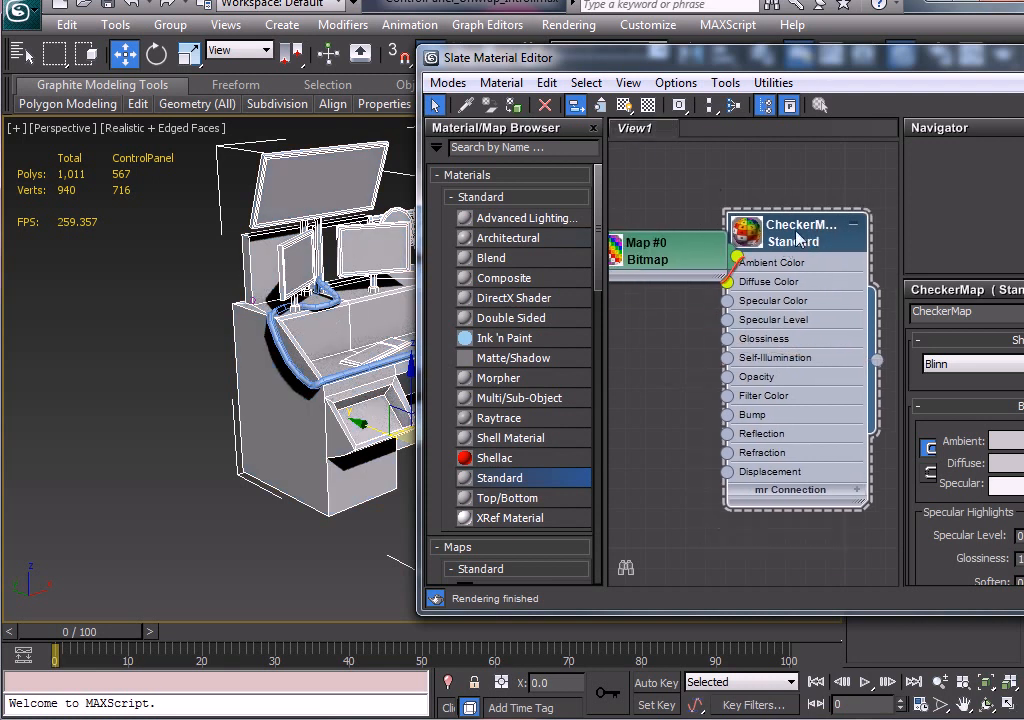
pyautogui.moveTo(624, 104)
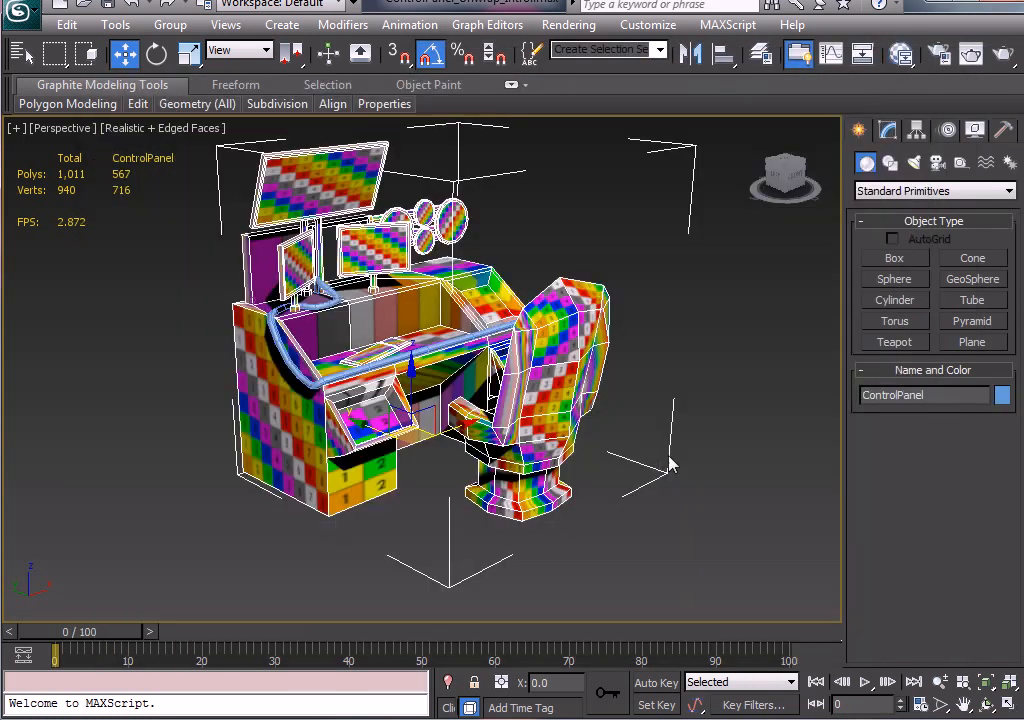
pyautogui.moveTo(670, 460); pyautogui.dragTo(680, 384)
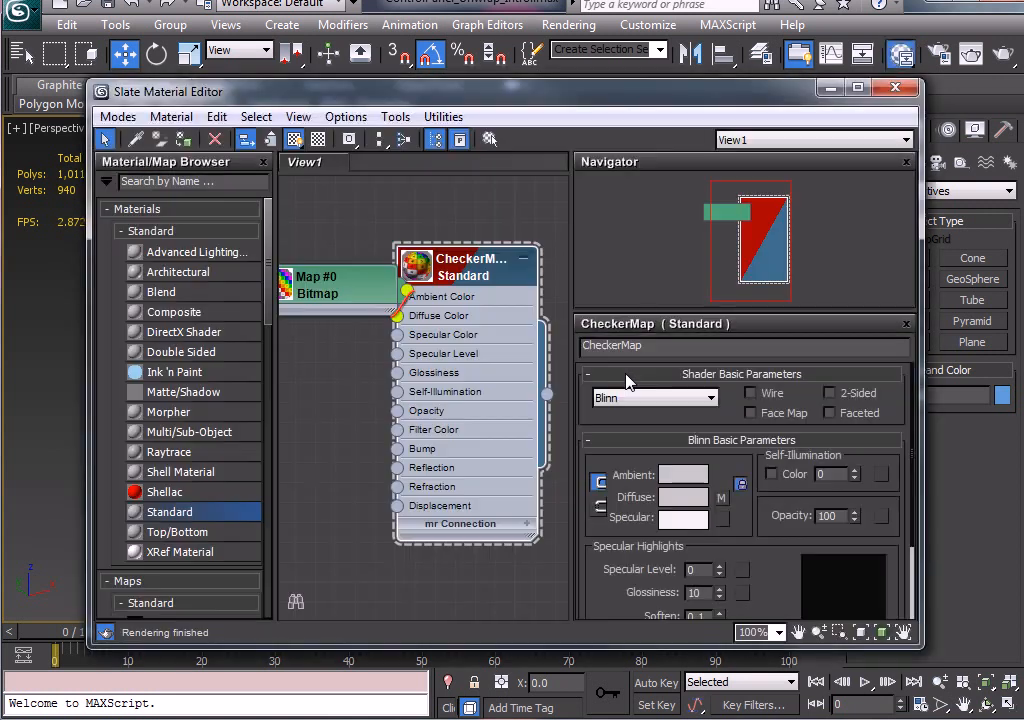
pyautogui.click(894, 88)
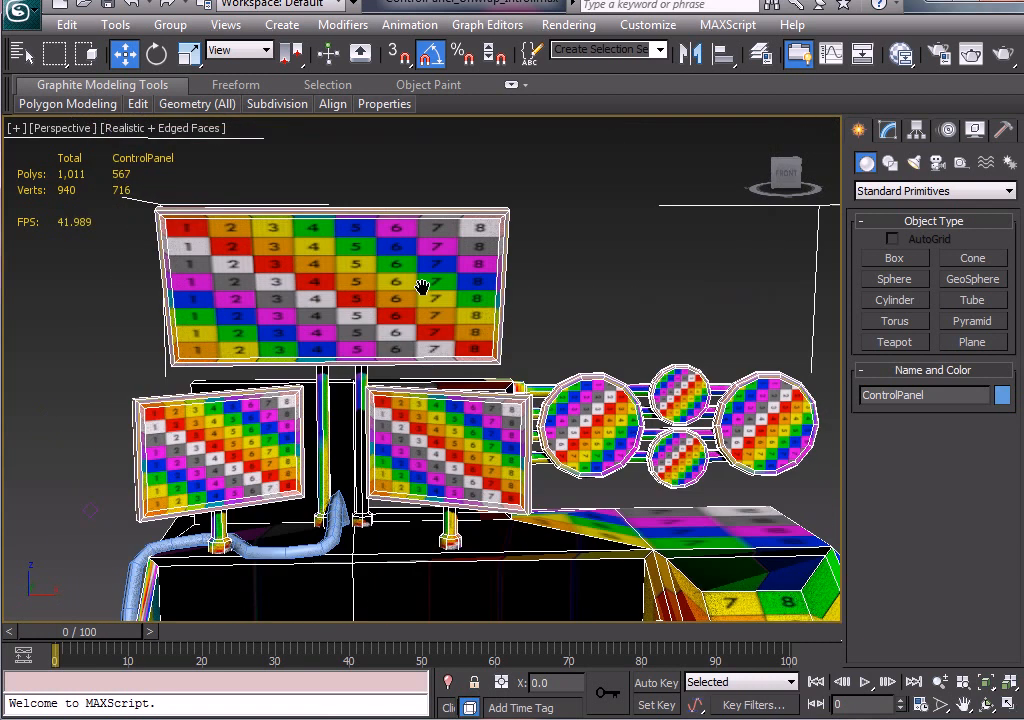
pyautogui.moveTo(730, 260)
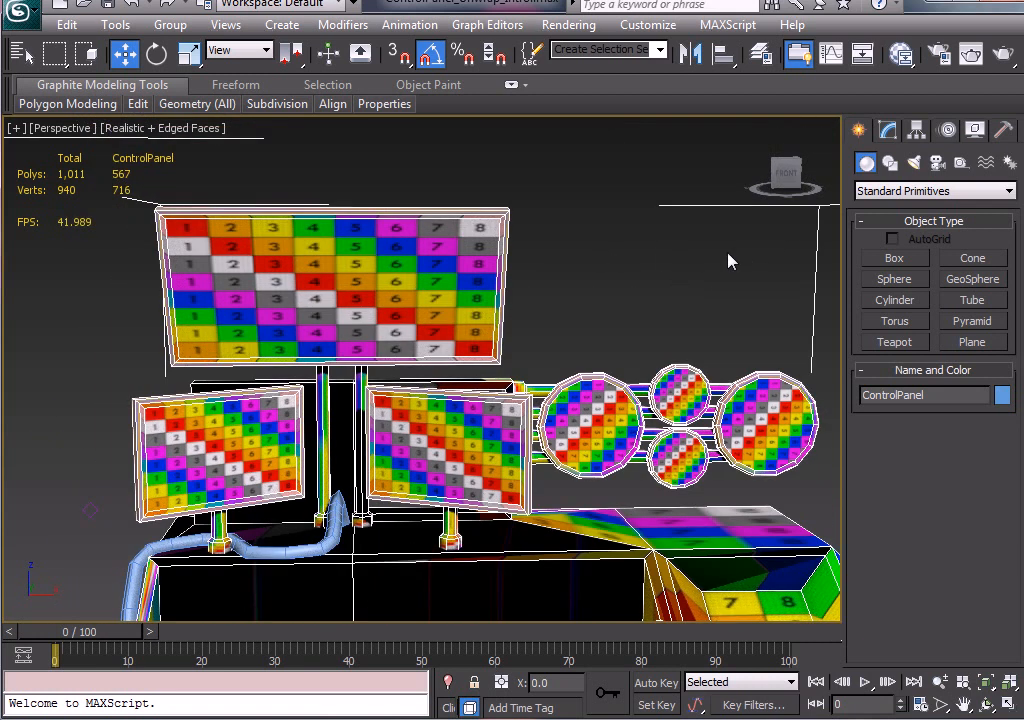
pyautogui.moveTo(488, 224)
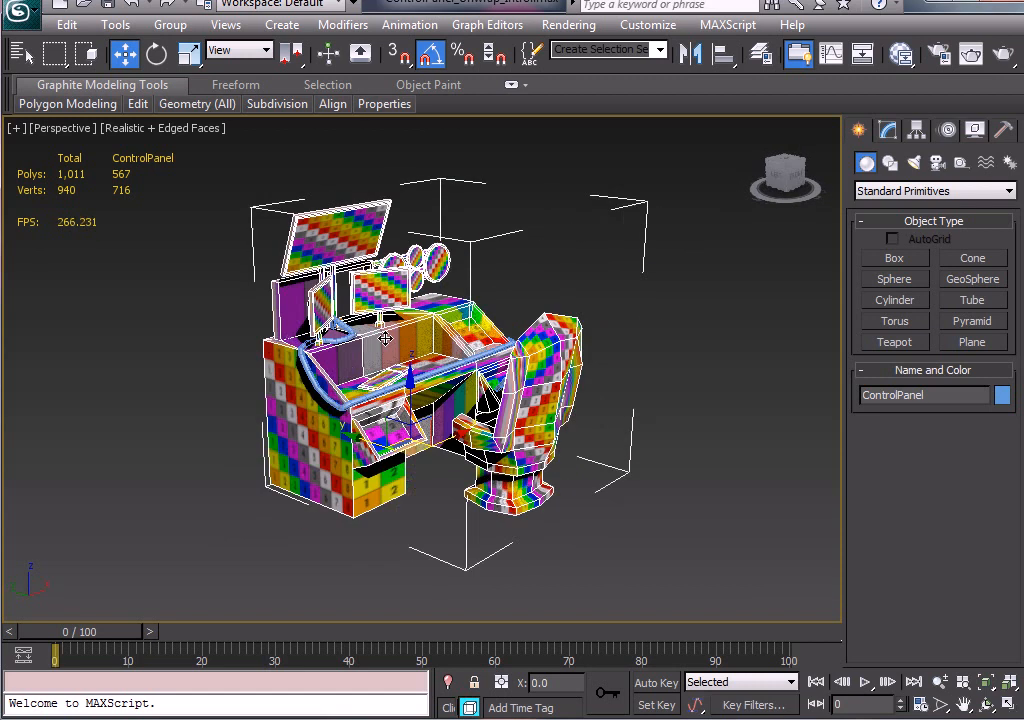
pyautogui.moveTo(420, 340); pyautogui.dragTo(400, 380)
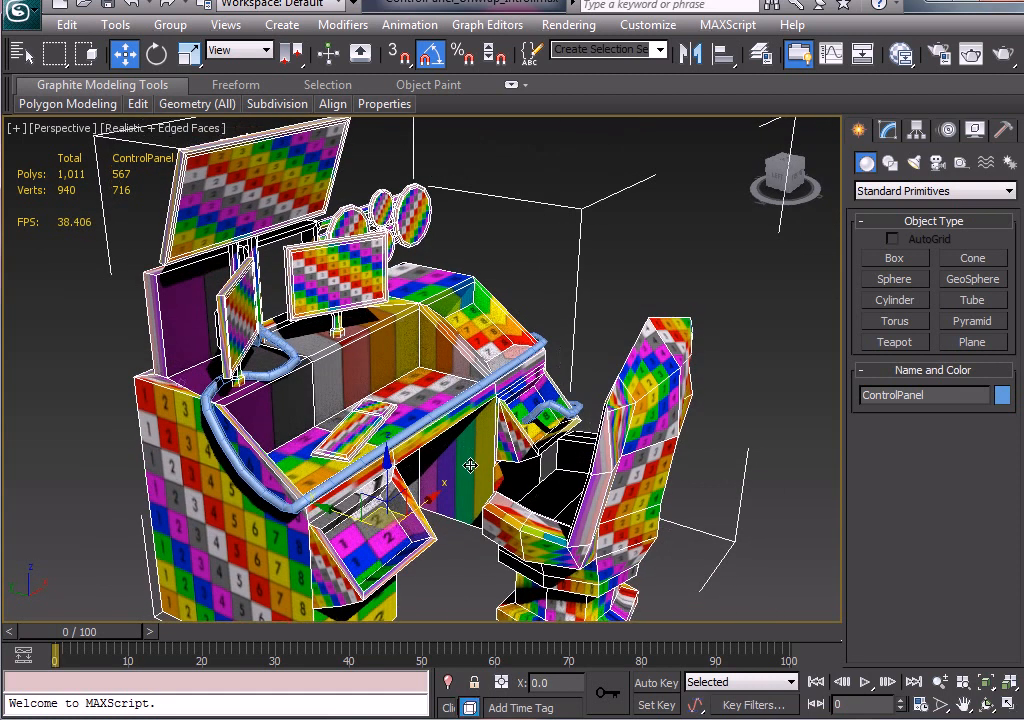
# - Zoom out so the whole desk and chair are framed in the Perspective viewport
pyautogui.moveTo(470, 464); pyautogui.dragTo(320, 448)
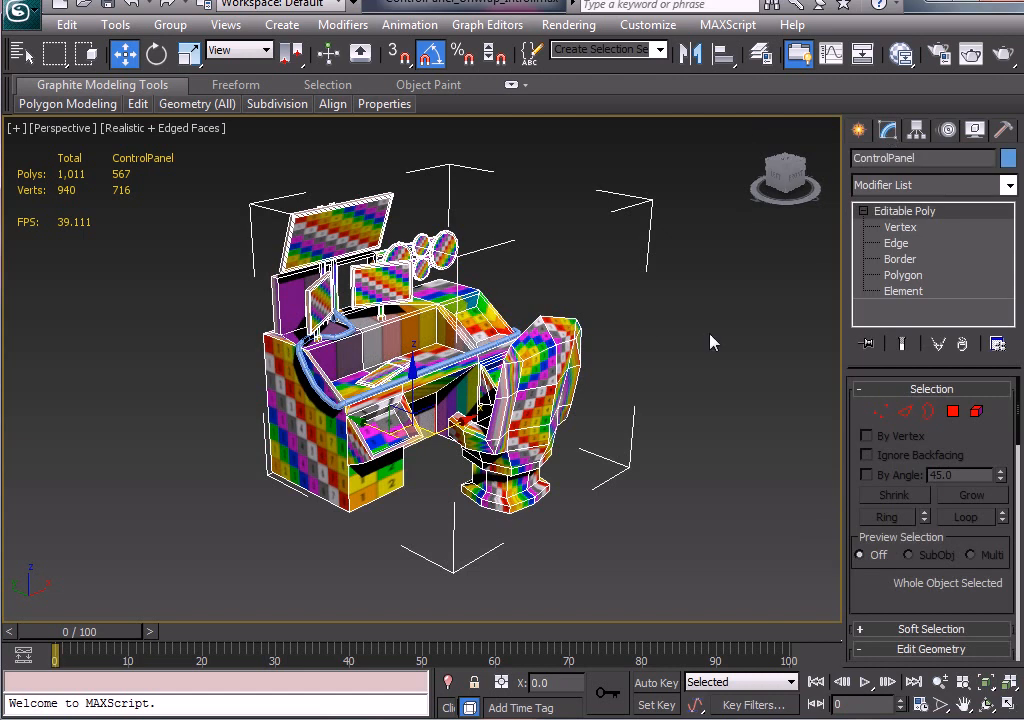
pyautogui.moveTo(856, 320)
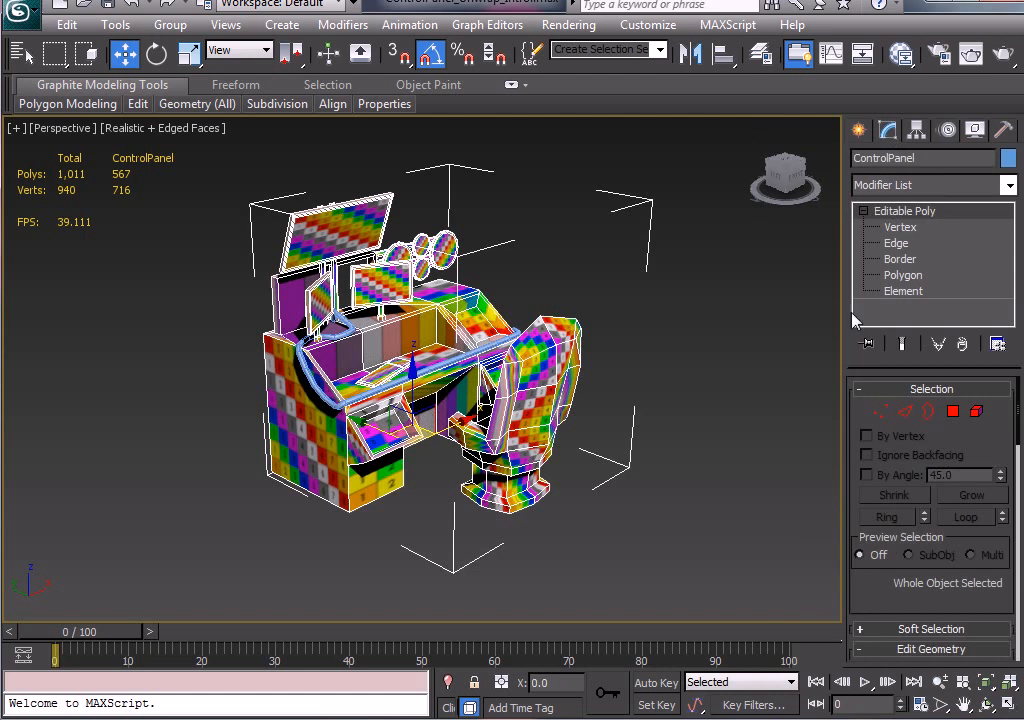
# - Add an Unwrap UVW modifier from the Modifier List onto the ControlPanel mesh
pyautogui.click(930, 184)
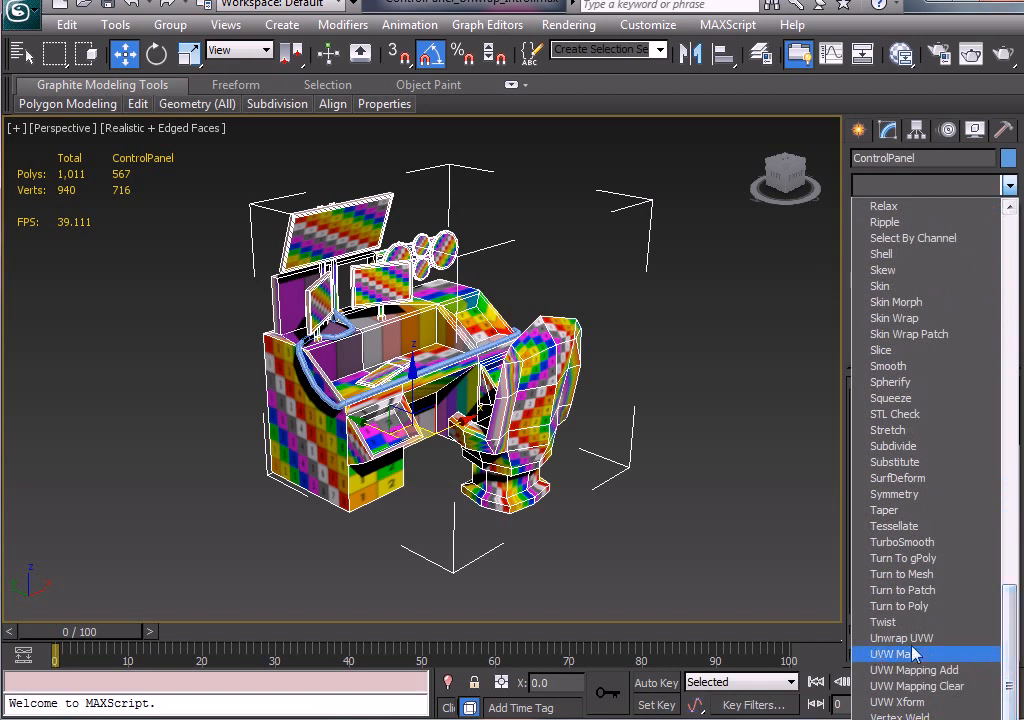
pyautogui.click(900, 638)
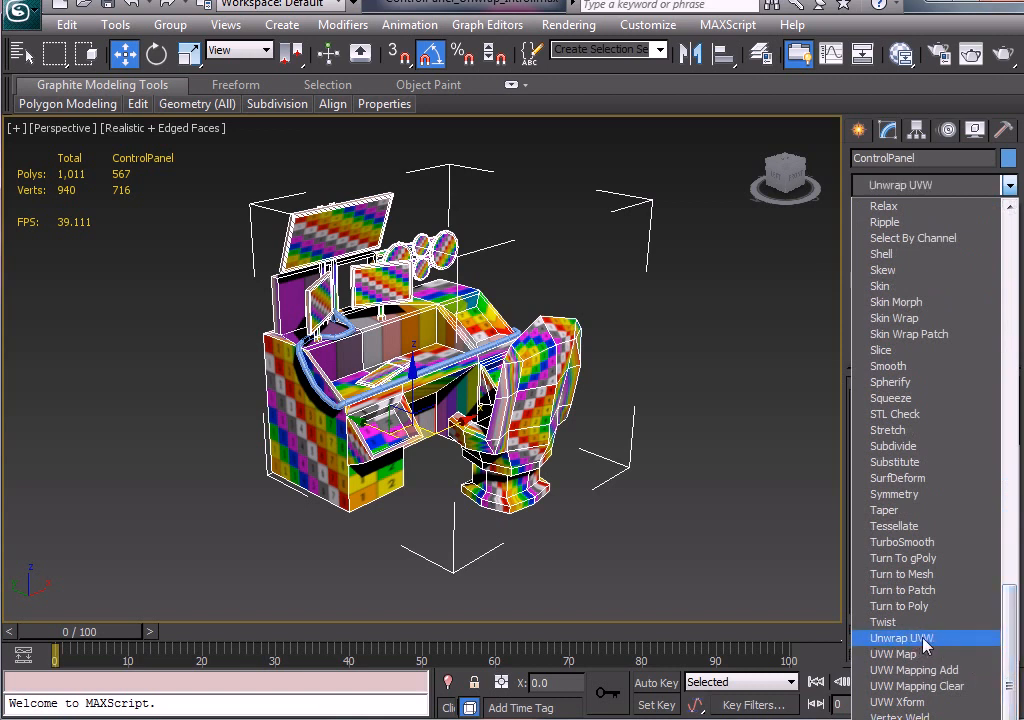
pyautogui.click(900, 638)
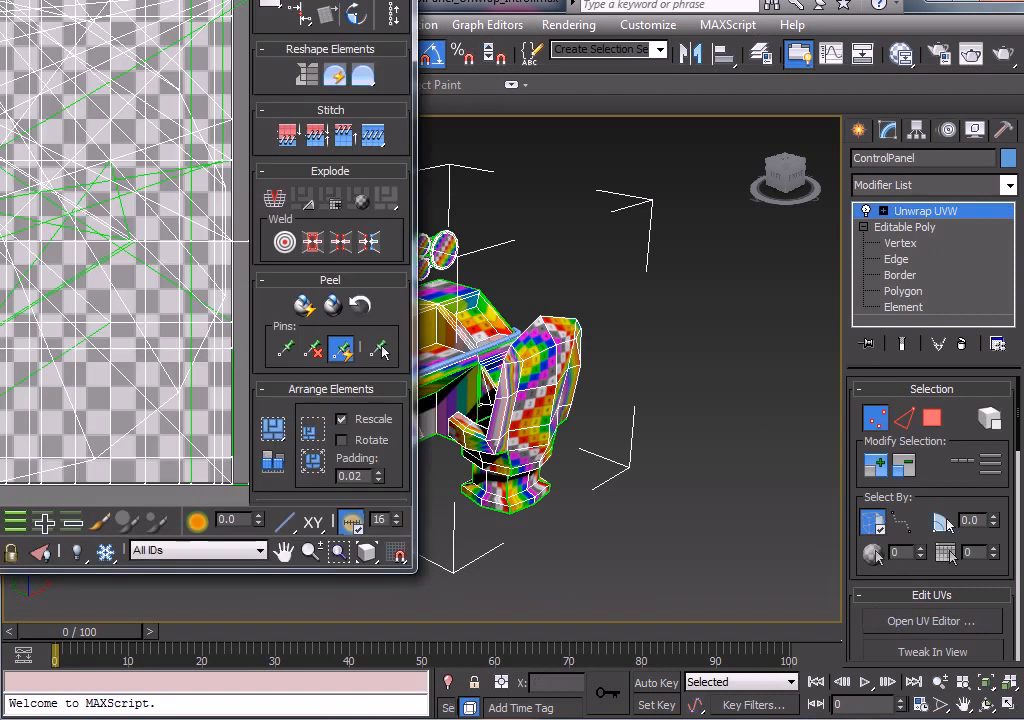
# - Bring up the Edit UVWs editor showing the mesh's overlapping UV layout
pyautogui.click(928, 620)
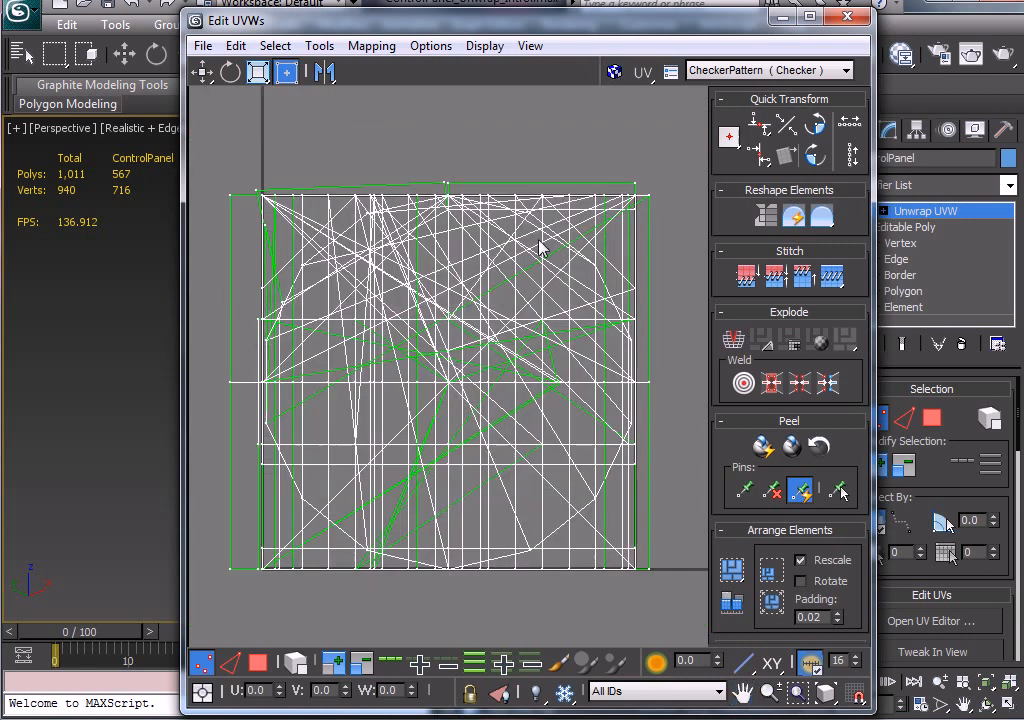
pyautogui.moveTo(644, 304)
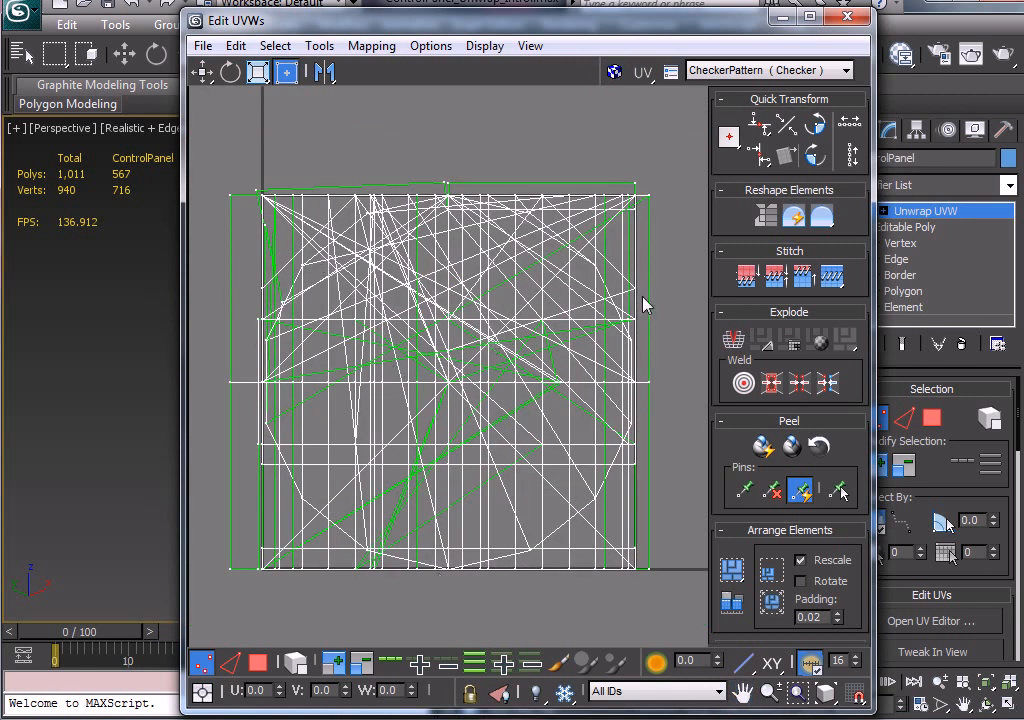
pyautogui.moveTo(462, 438)
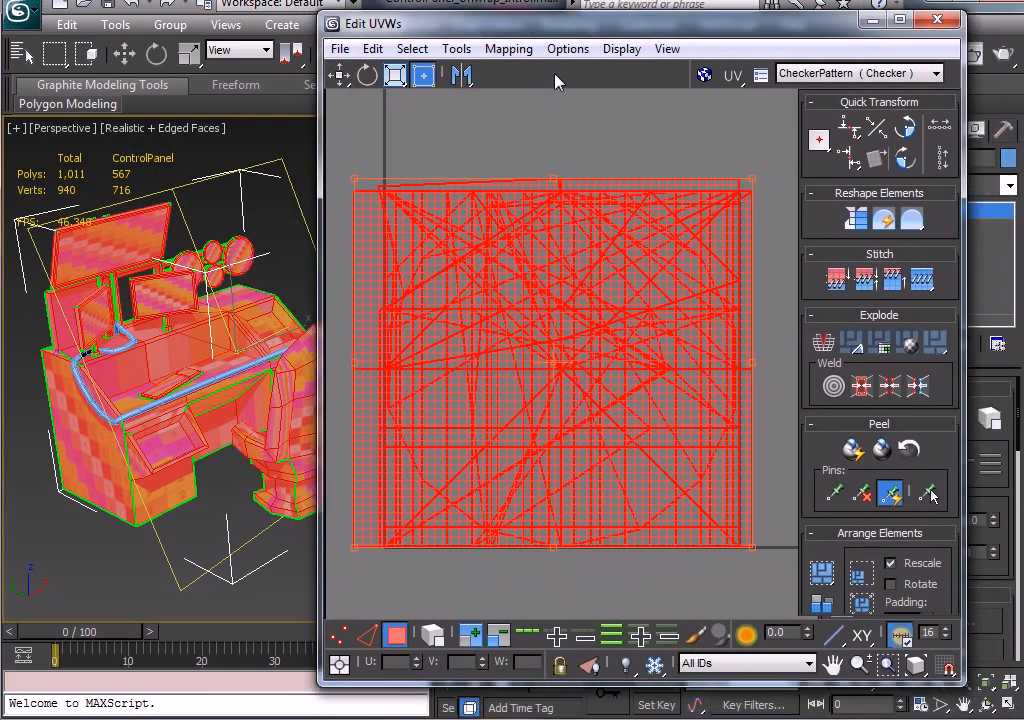
# - Apply Mapping > Flatten Mapping with default threshold and spacing, then deselect the clusters
pyautogui.click(508, 48)
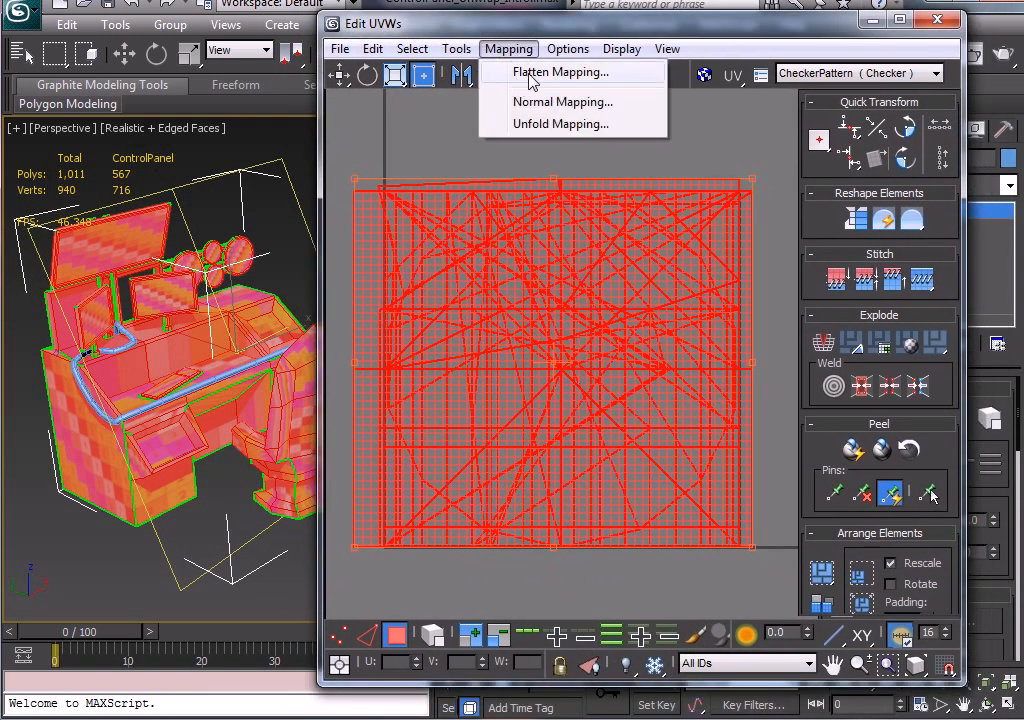
pyautogui.click(562, 72)
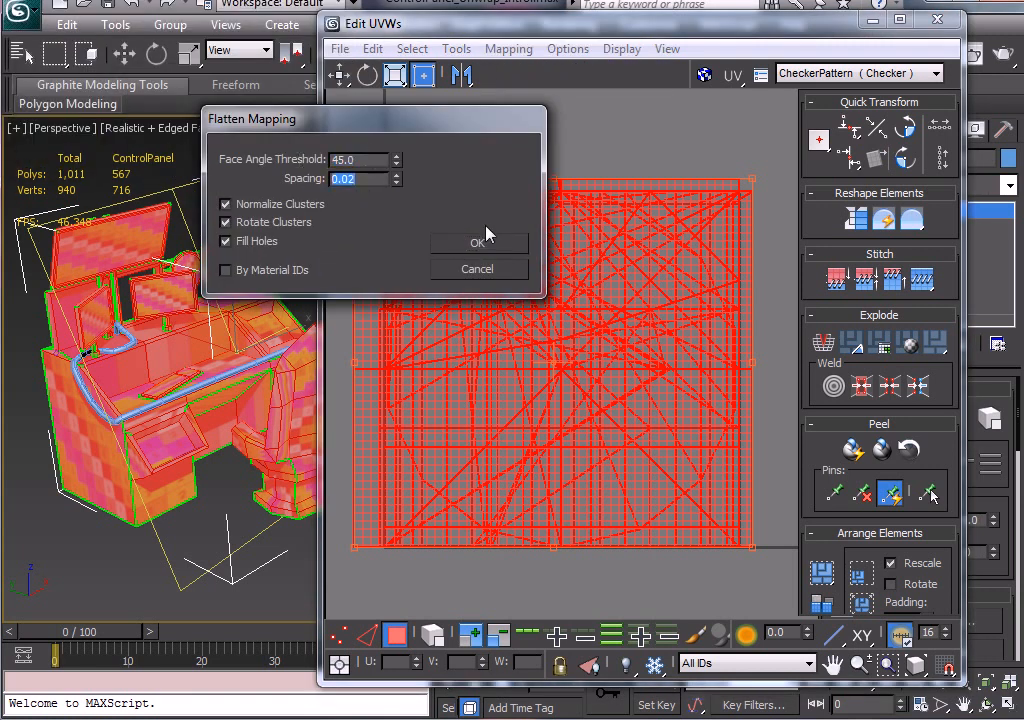
pyautogui.click(476, 242)
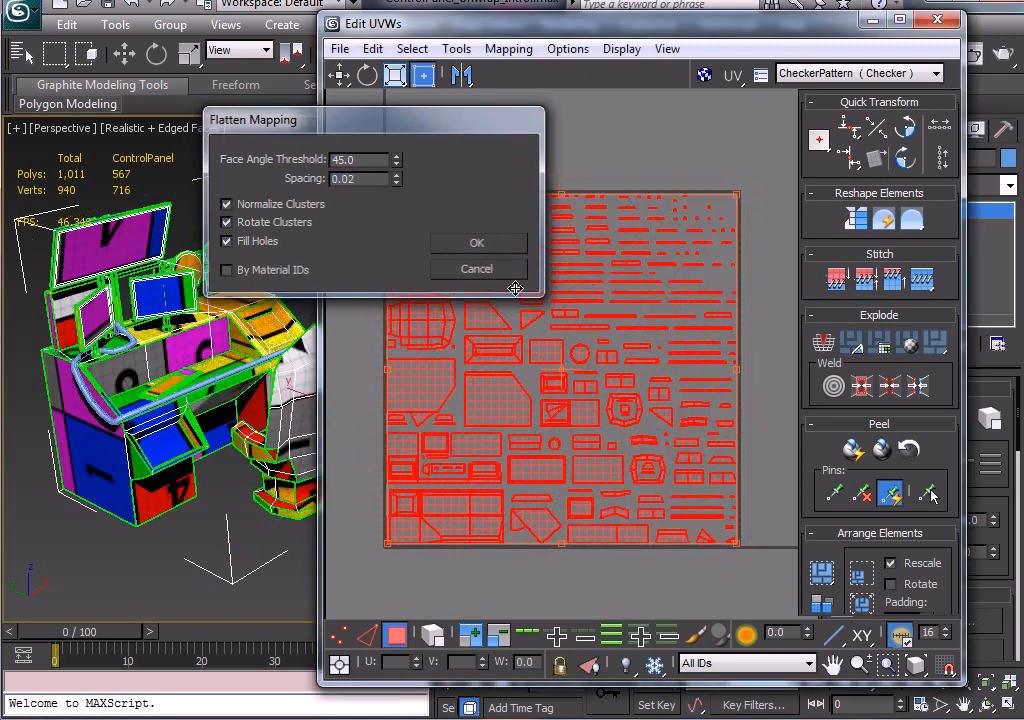
pyautogui.click(476, 242)
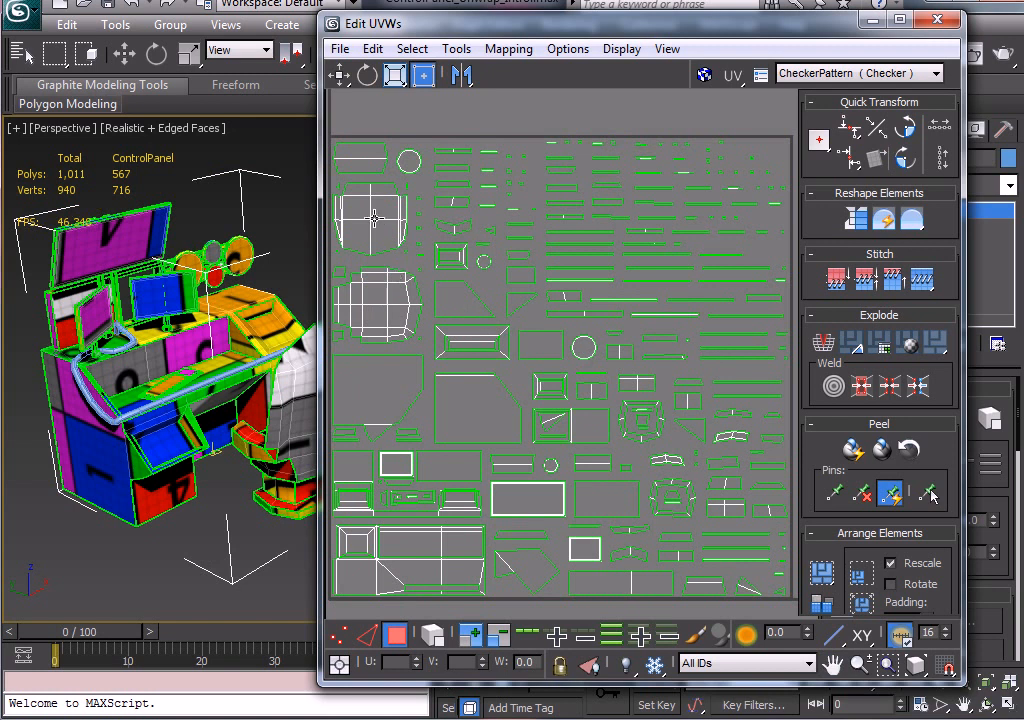
pyautogui.moveTo(496, 408)
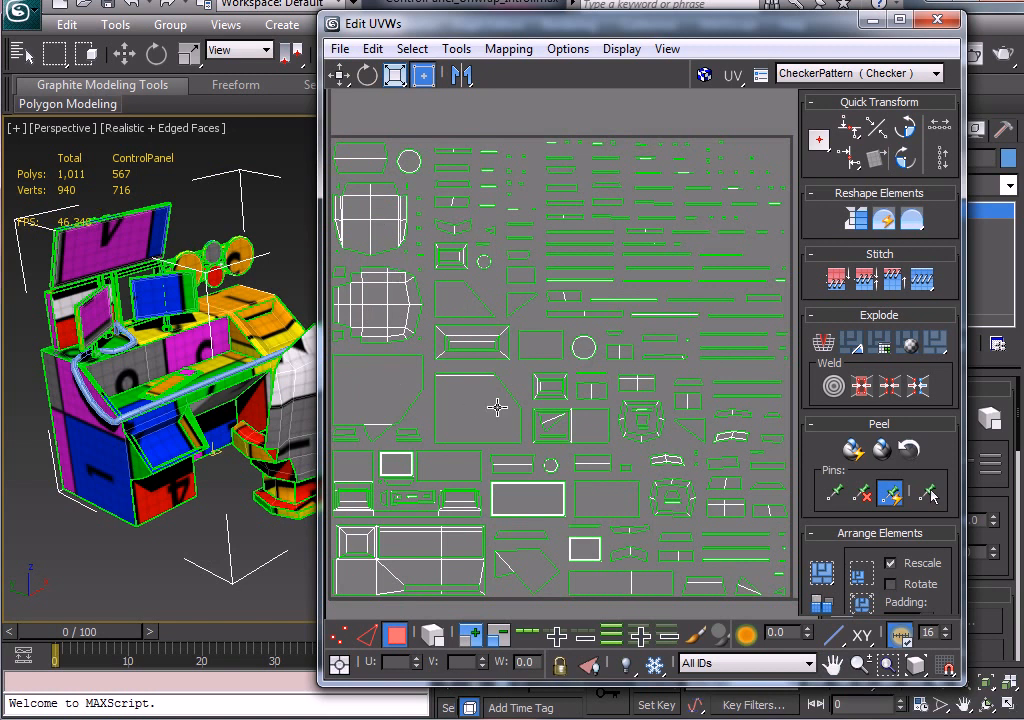
pyautogui.moveTo(408, 572)
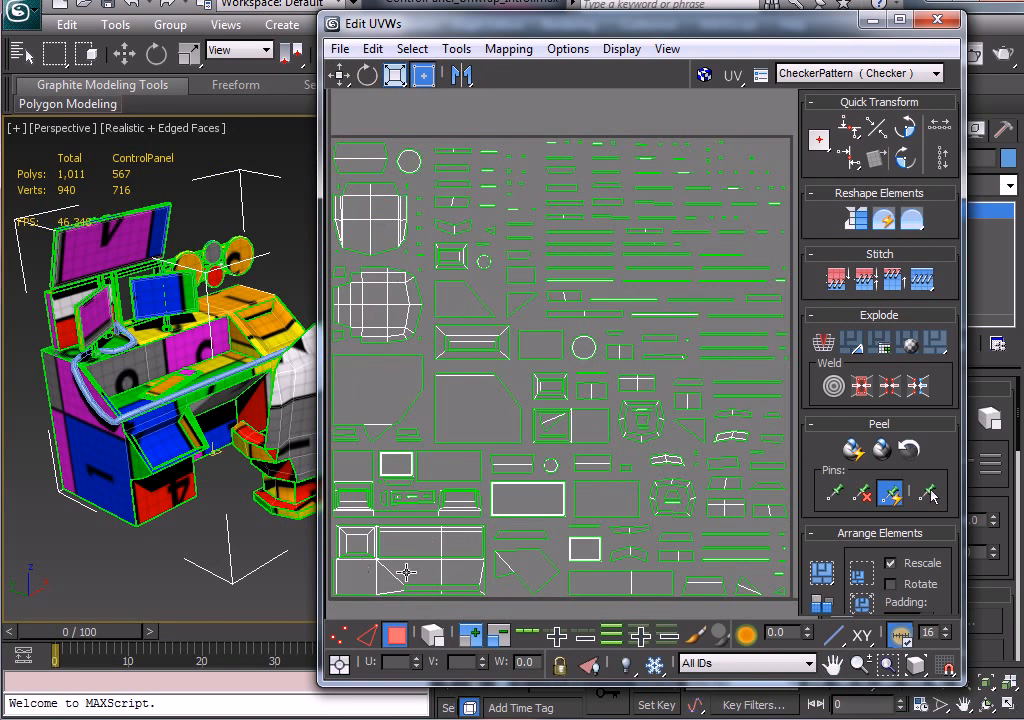
pyautogui.moveTo(604, 176)
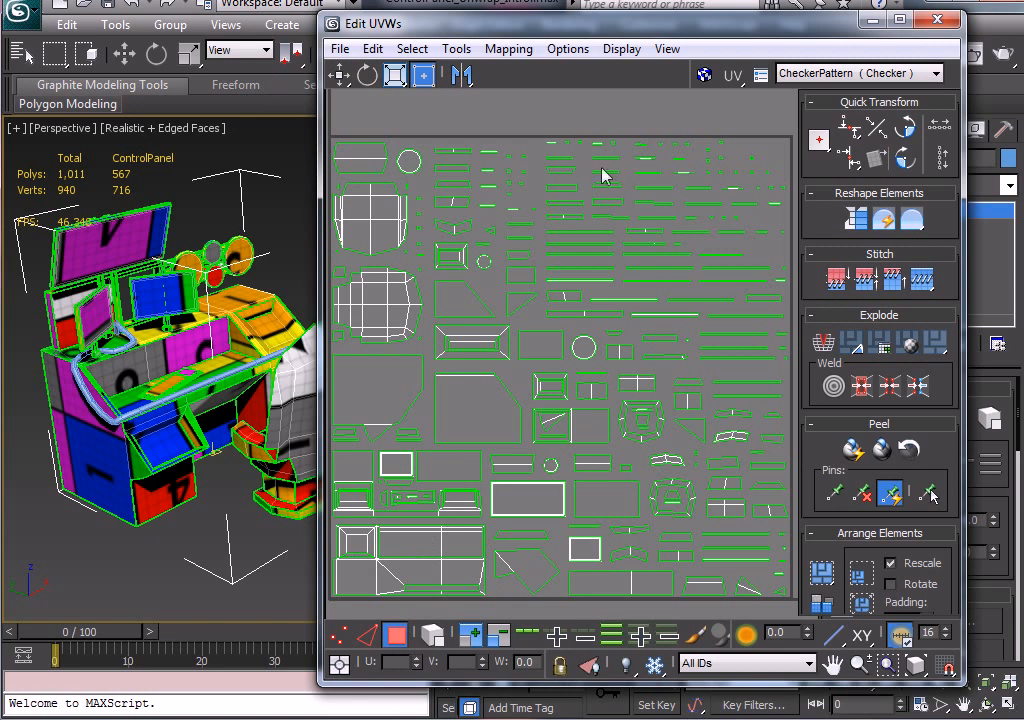
pyautogui.moveTo(738, 380)
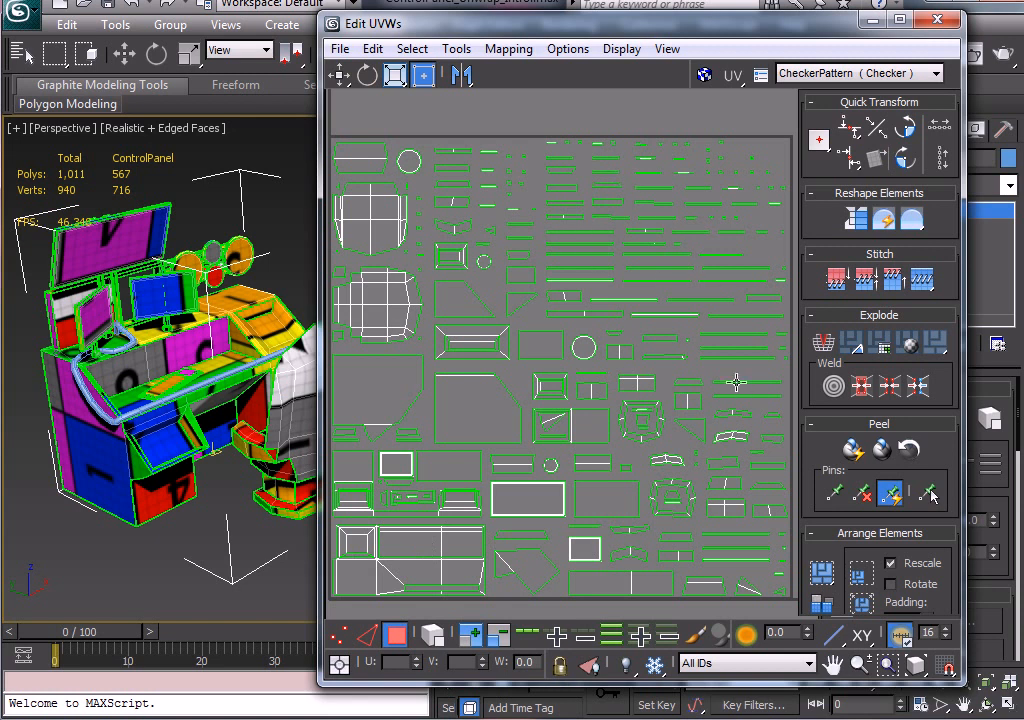
pyautogui.moveTo(336, 290)
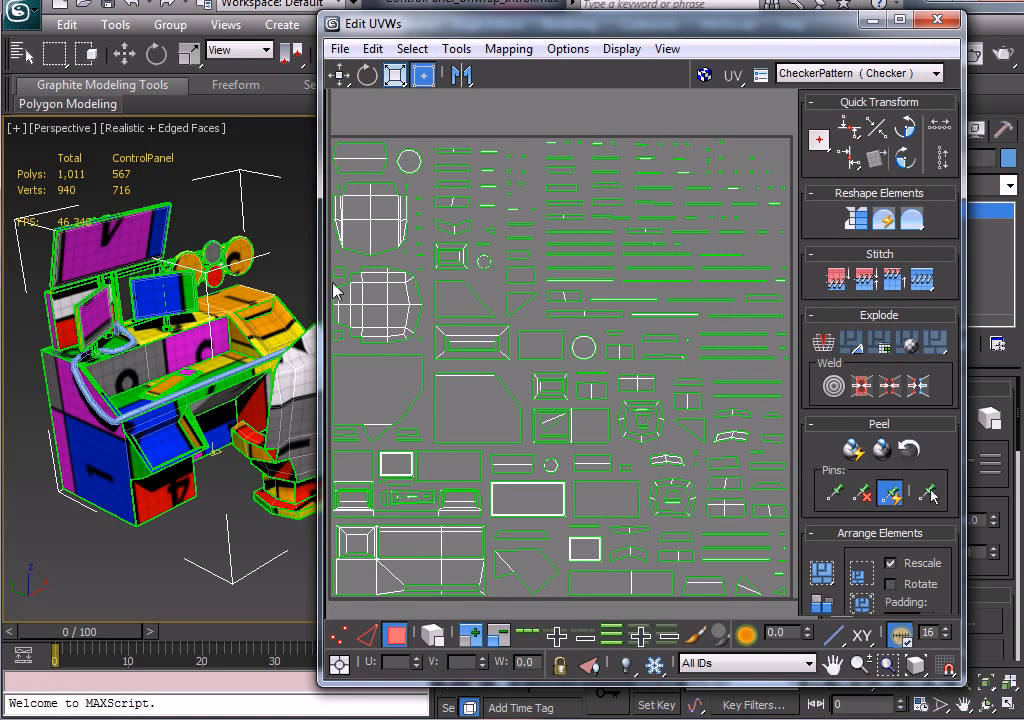
pyautogui.moveTo(748, 262)
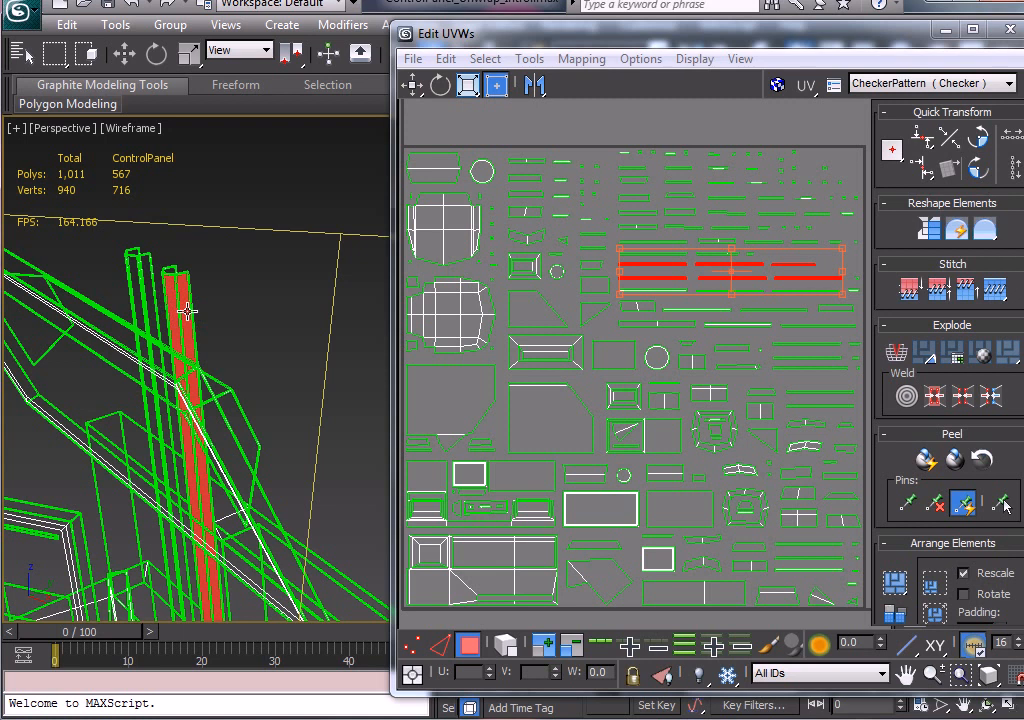
pyautogui.moveTo(192, 332)
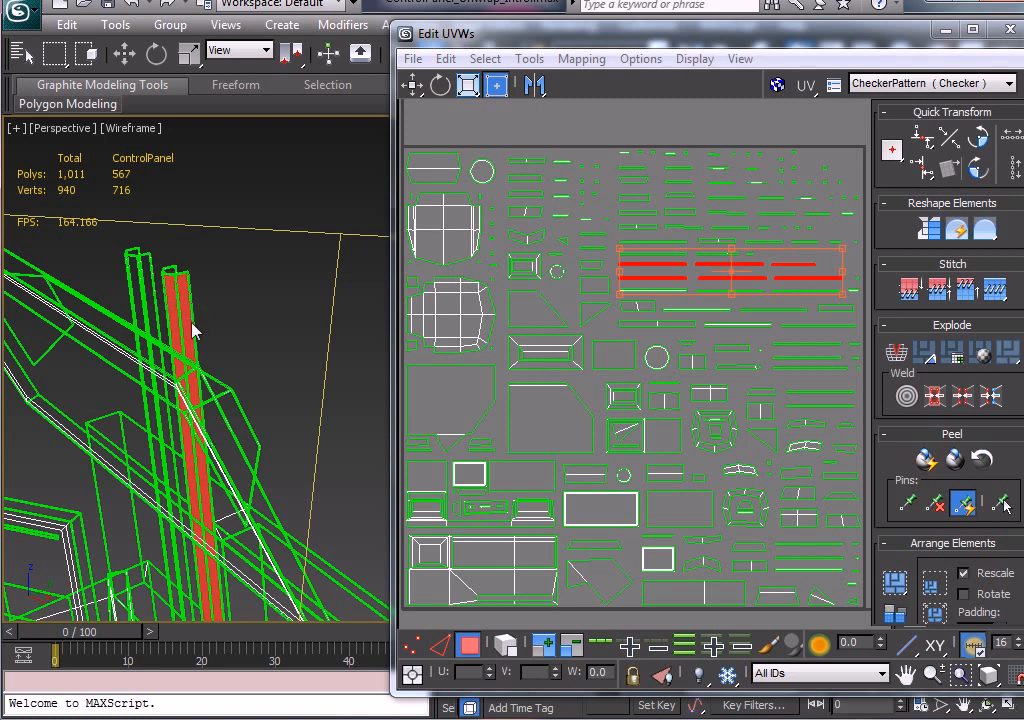
pyautogui.moveTo(216, 342)
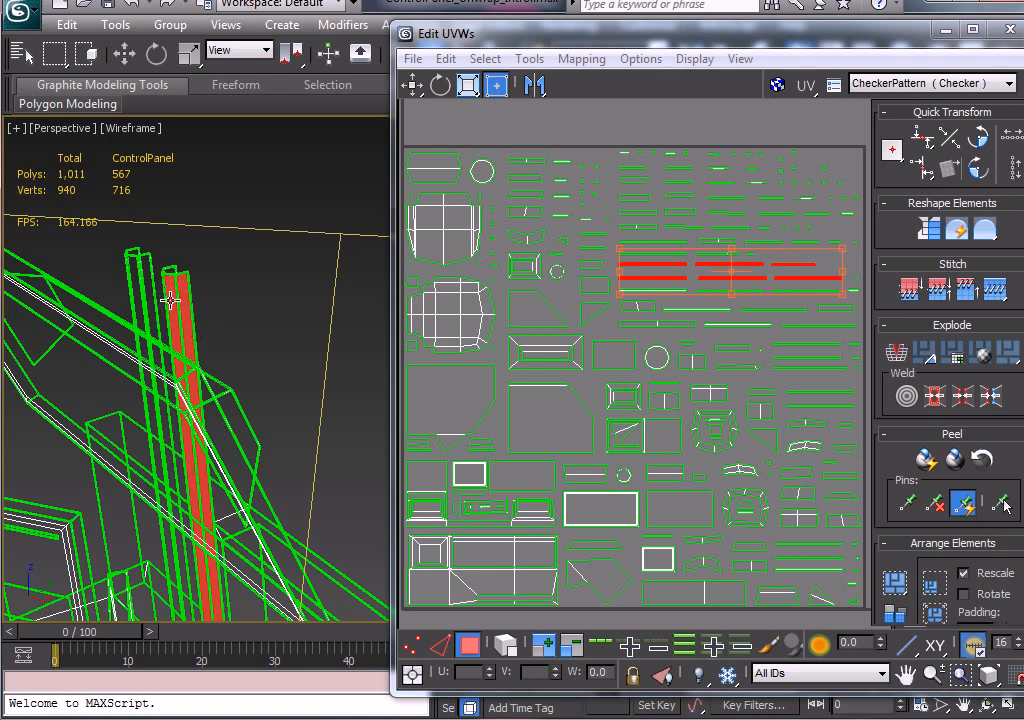
pyautogui.moveTo(138, 374)
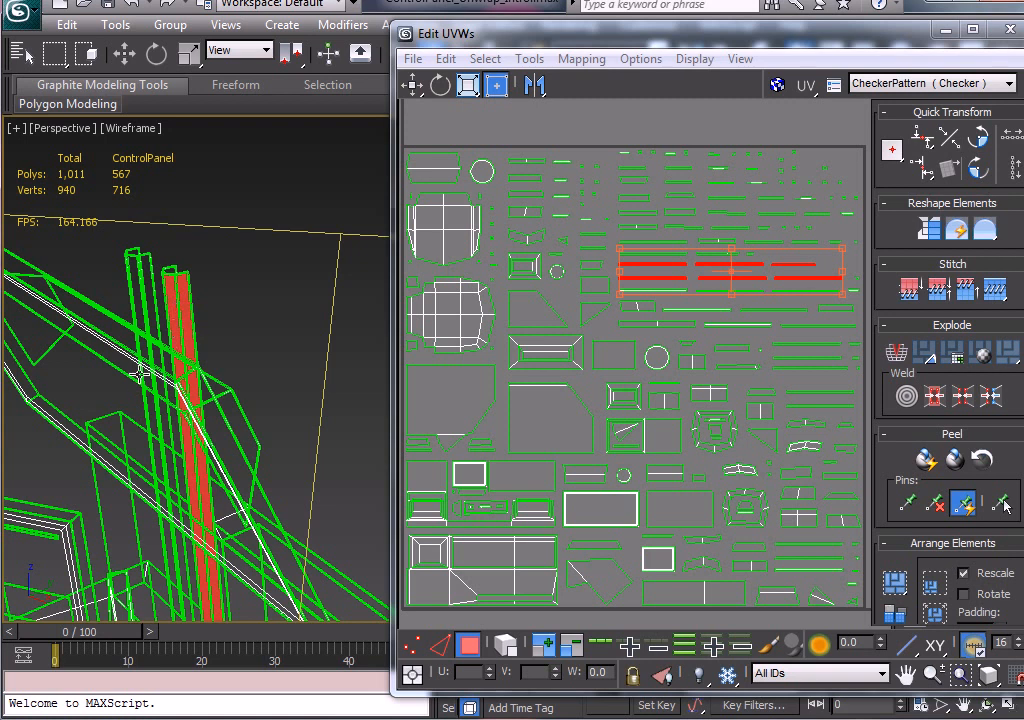
pyautogui.moveTo(710, 346)
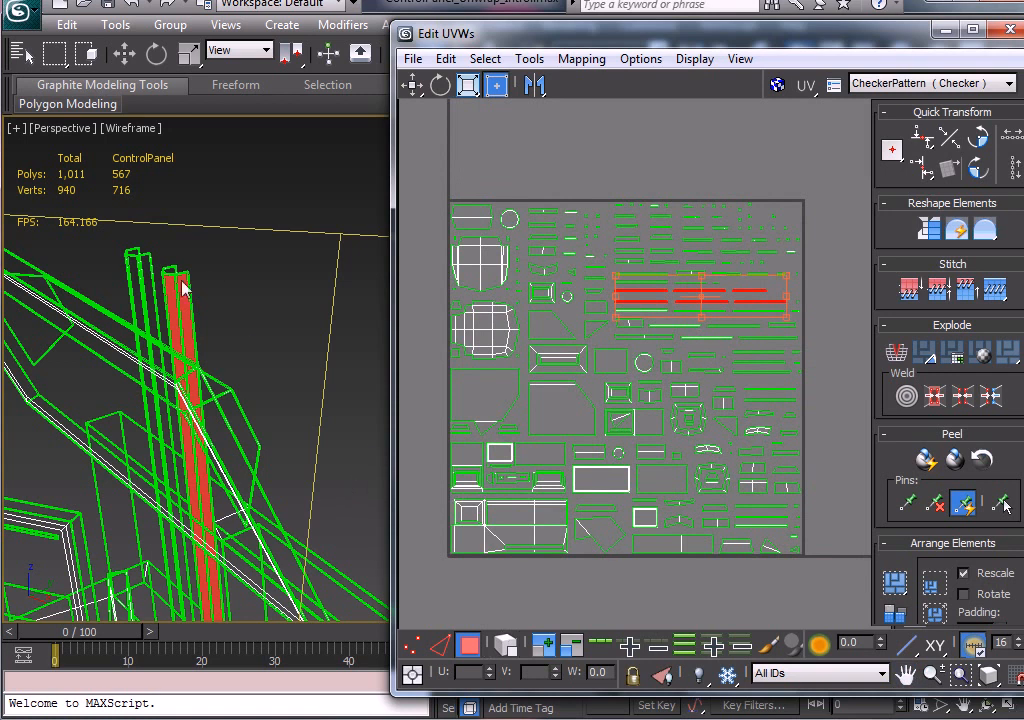
pyautogui.moveTo(444, 644)
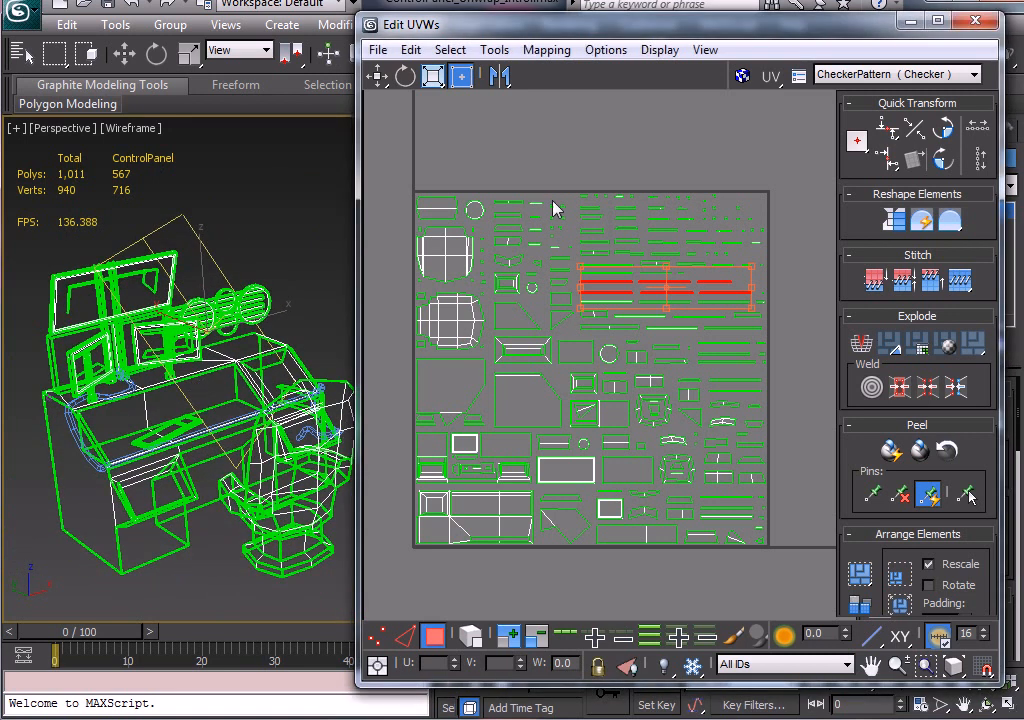
pyautogui.moveTo(664, 278)
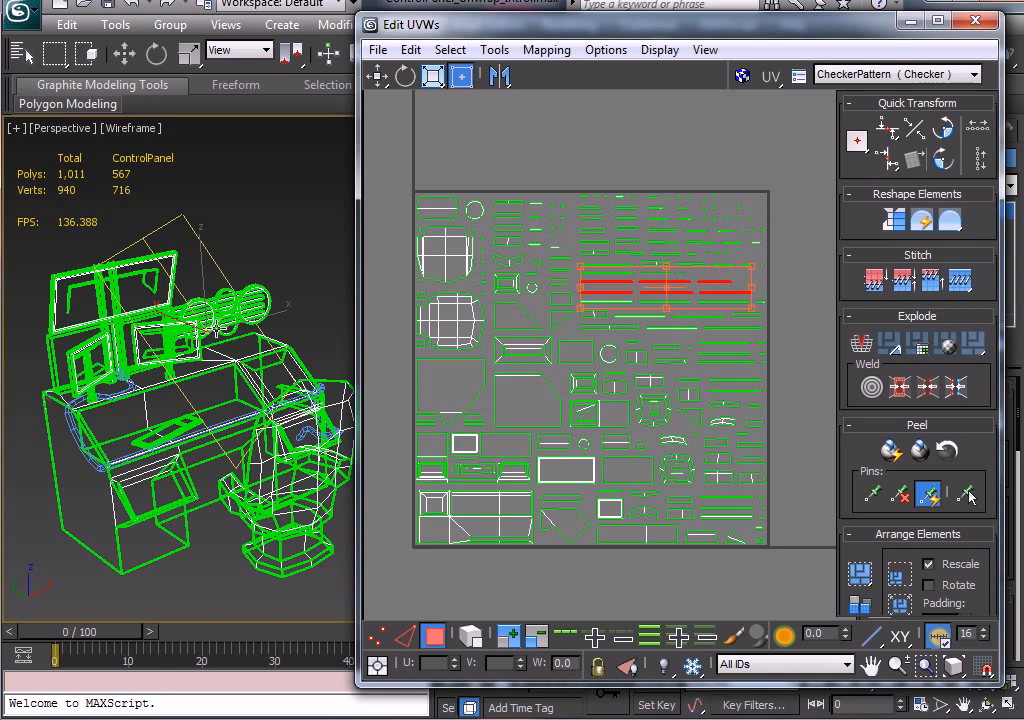
pyautogui.moveTo(778, 432)
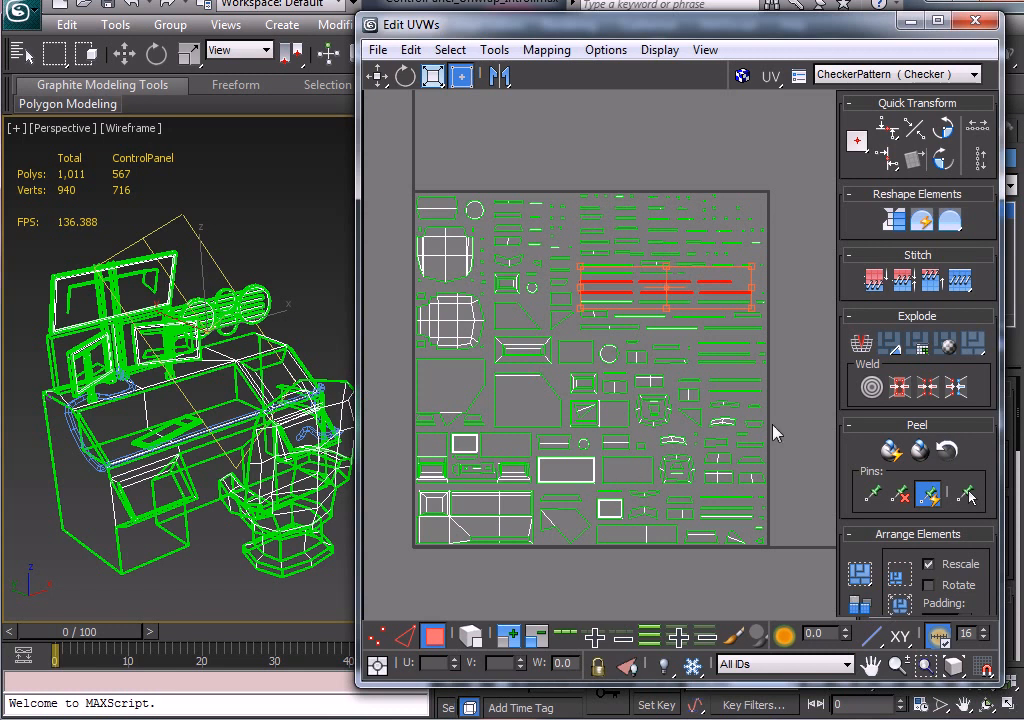